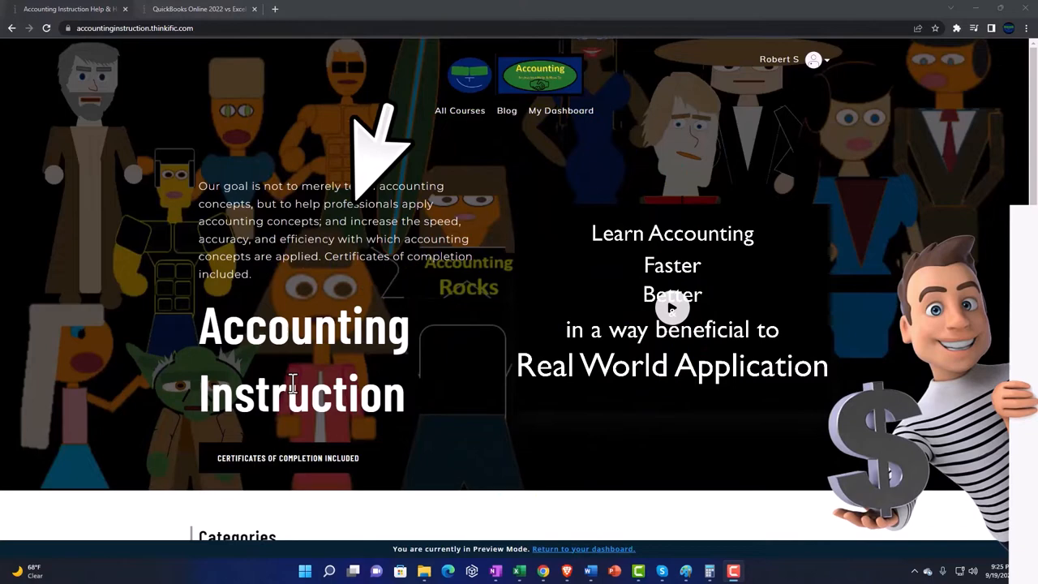
Browse the Thinkific categories and open the QuickBooks Online 2022 'Getting Access to Software For Free' lesson.
{"action": "scroll", "scroll_direction": "down", "scroll_amount": 3}
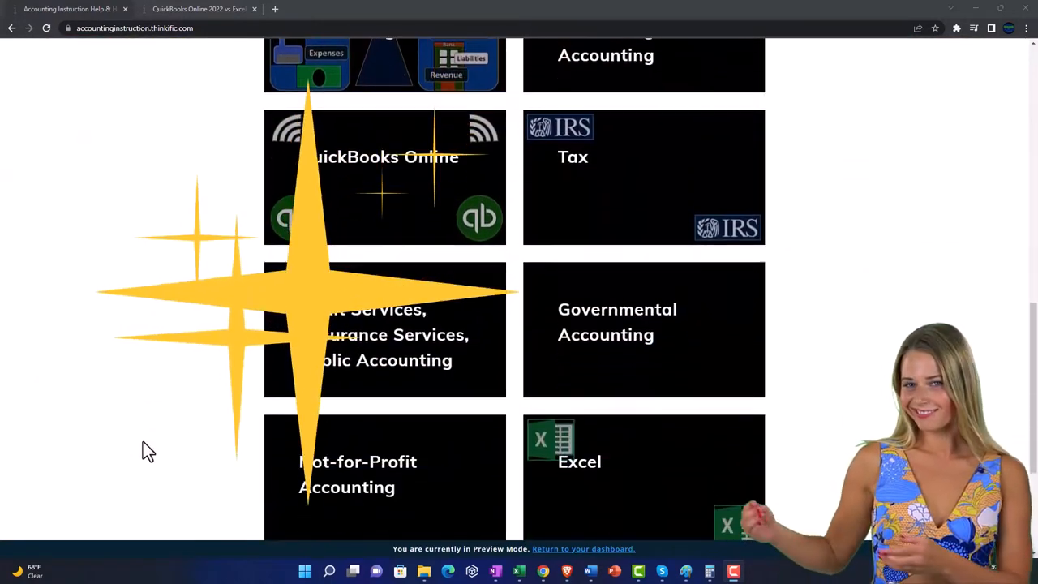
{"action": "scroll", "scroll_direction": "down", "scroll_amount": 3}
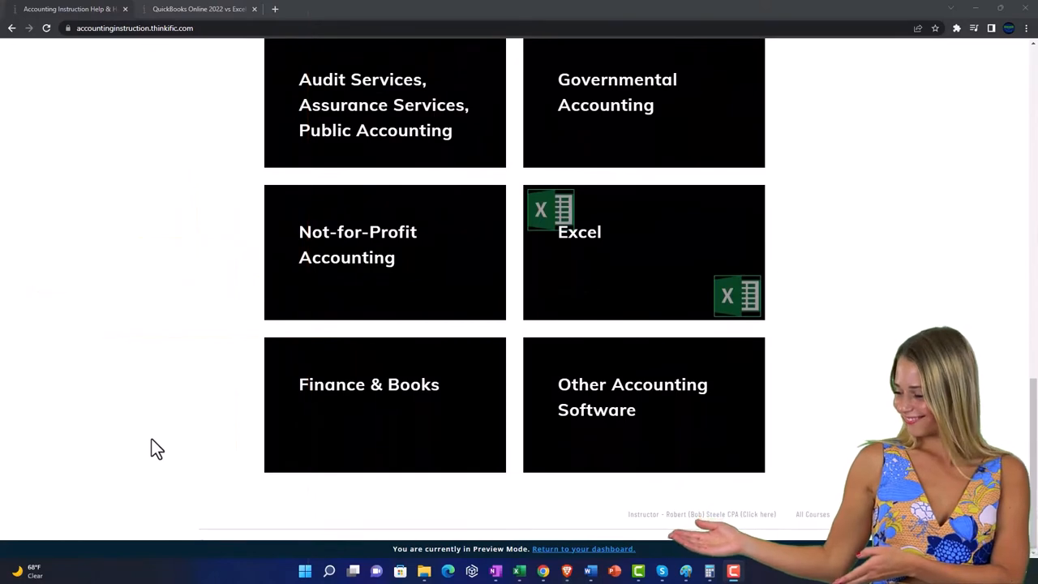
{"action": "left_click", "coordinate": [199, 9]}
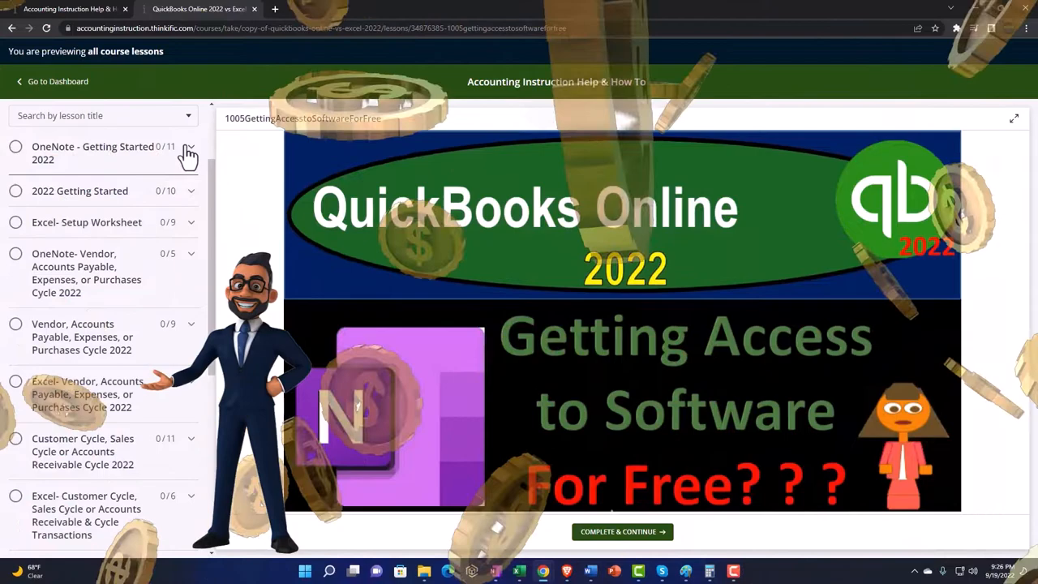
{"action": "left_click", "coordinate": [188, 152]}
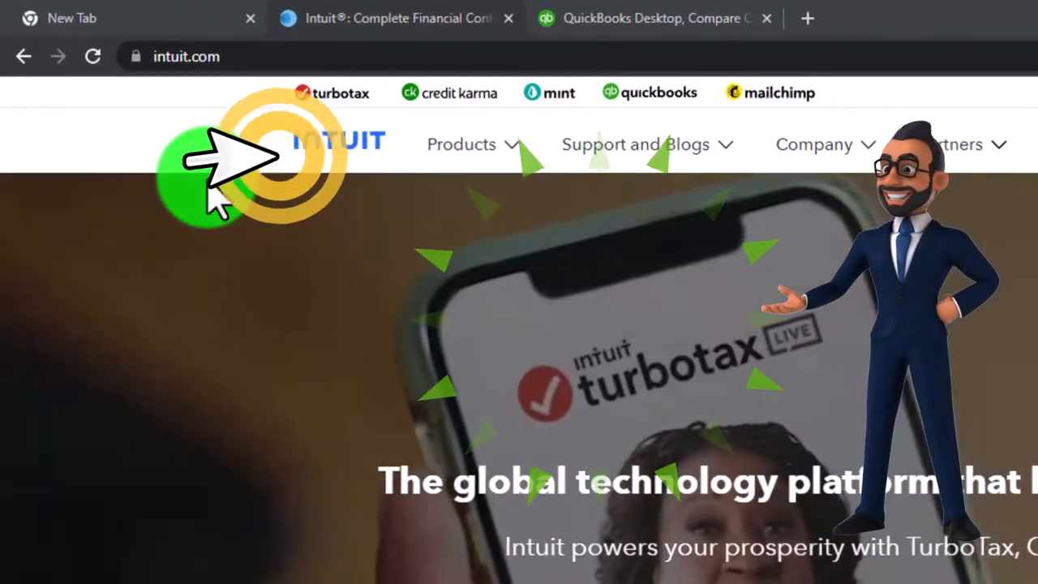
Scroll the Intuit home page to the brand bar with TurboTax, Credit Karma, Mint and QuickBooks.
{"action": "scroll", "scroll_direction": "down", "scroll_amount": 3}
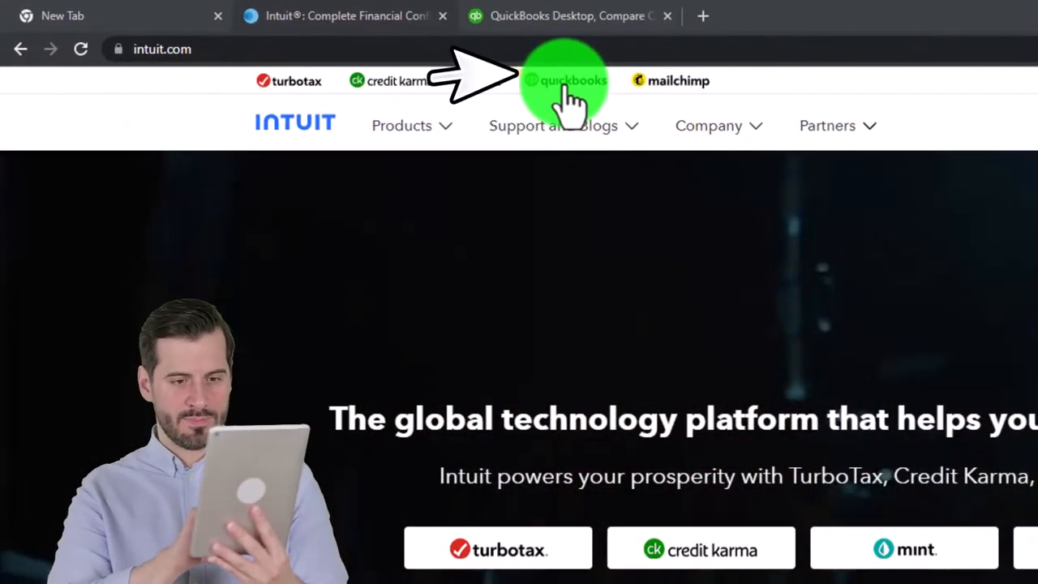
Follow Intuit's QuickBooks link, scroll its home page and view the Products & Features menu.
{"action": "left_click", "coordinate": [565, 80]}
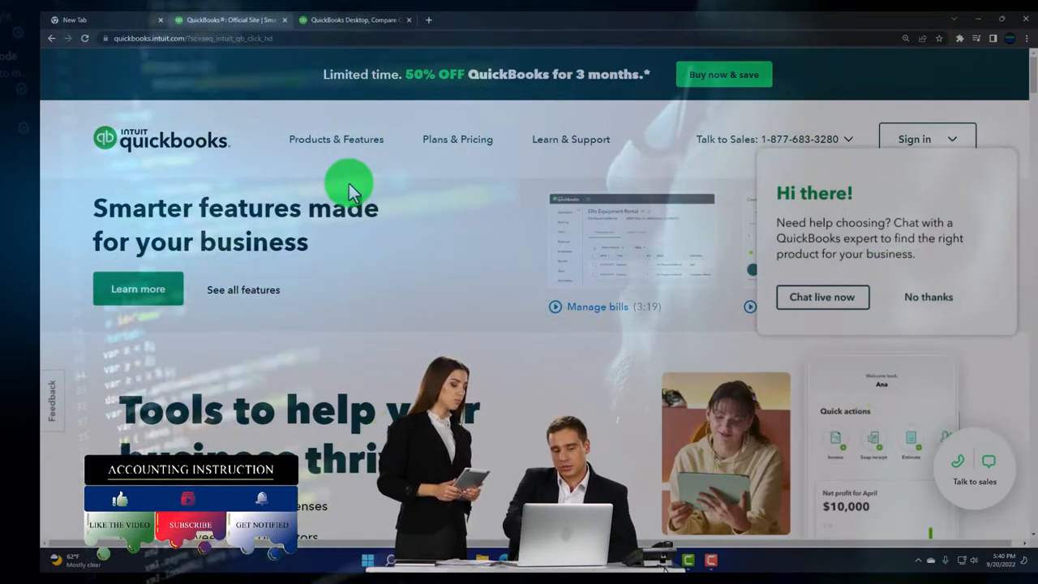
{"action": "scroll", "scroll_direction": "down", "scroll_amount": 3}
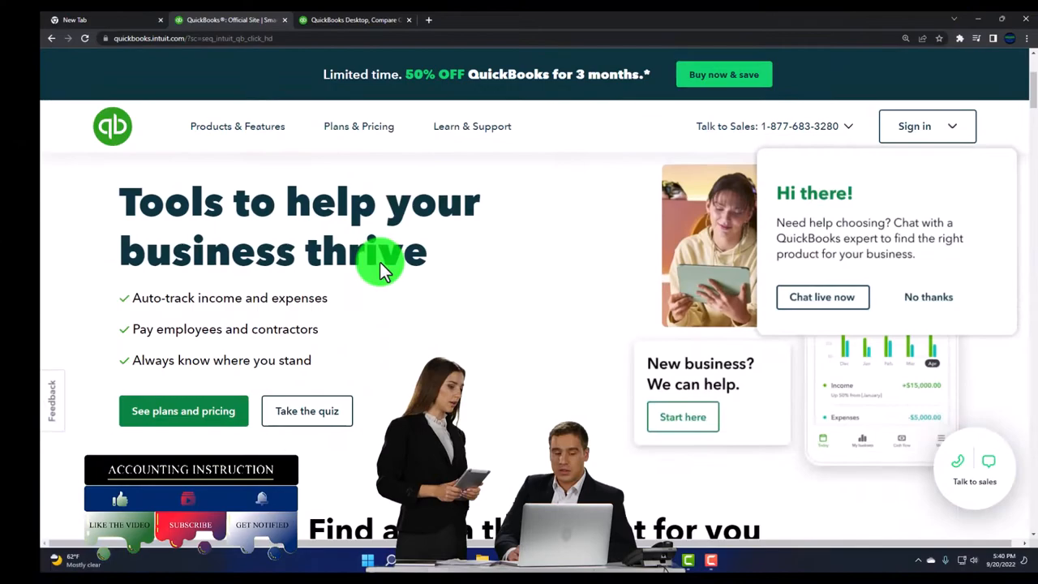
{"action": "scroll", "scroll_direction": "down", "scroll_amount": 3}
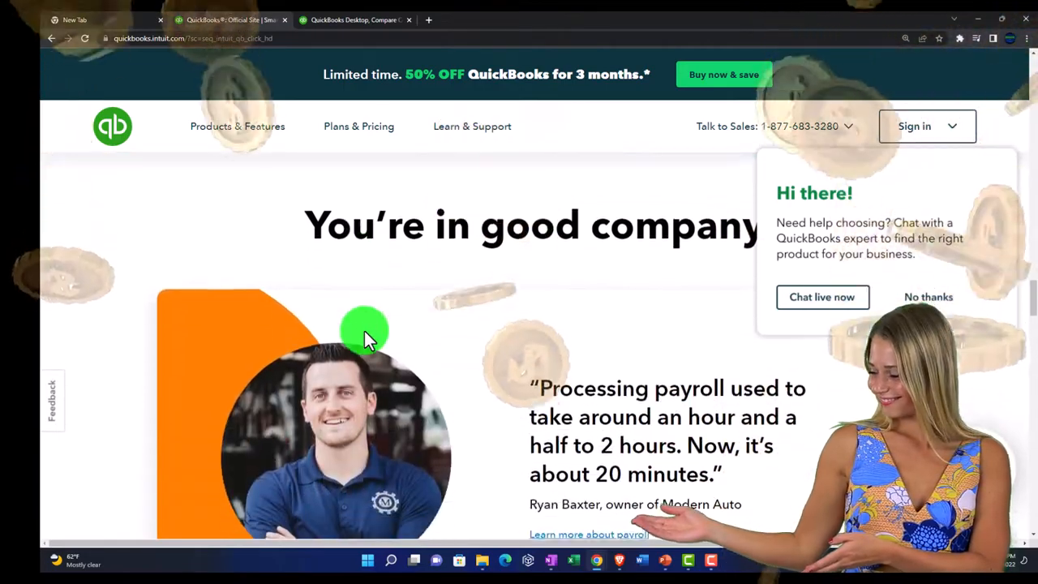
{"action": "scroll", "scroll_direction": "down", "scroll_amount": 3}
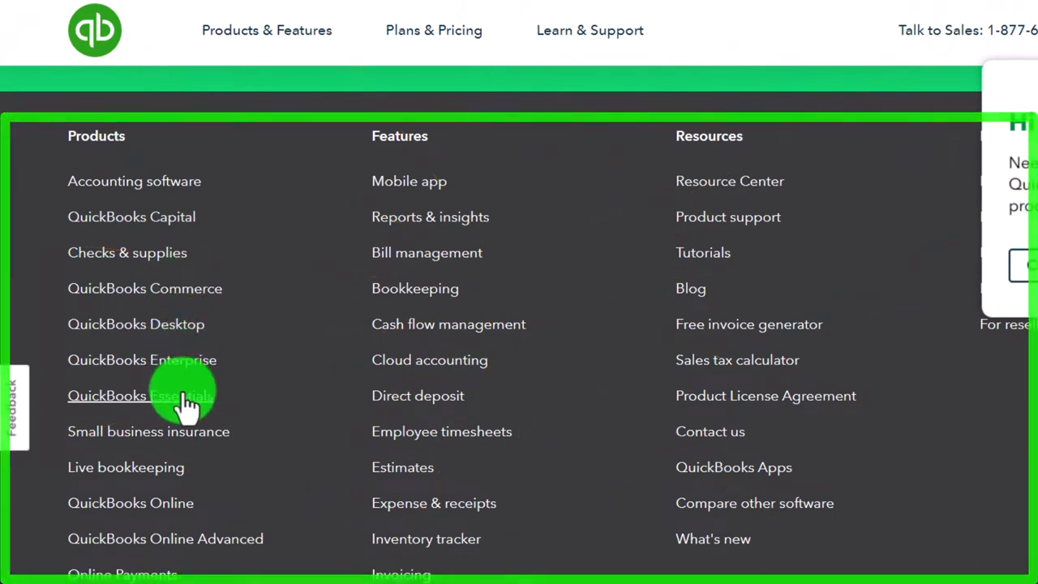
{"action": "mouse_move", "coordinate": [182, 487]}
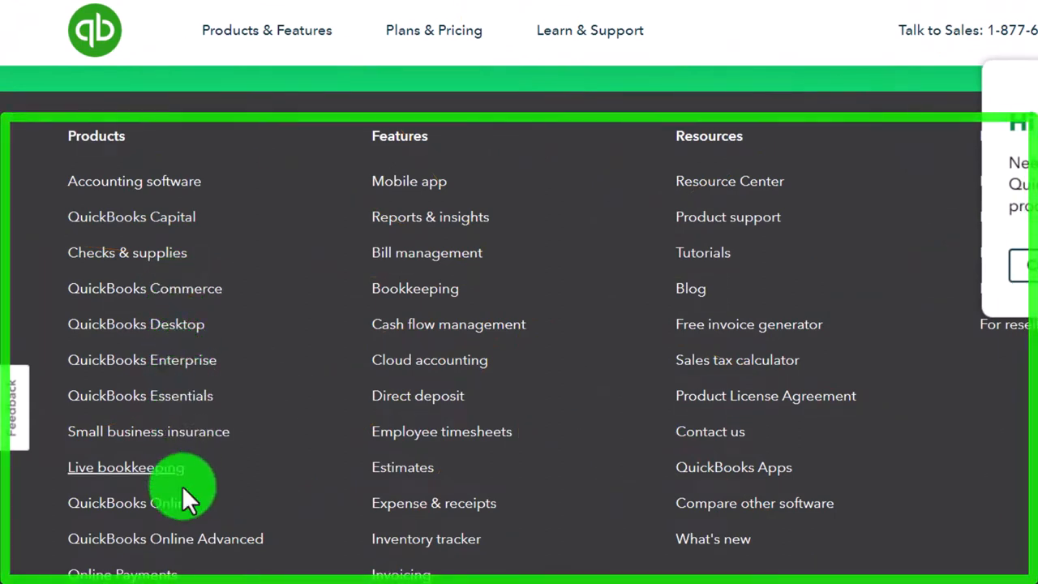
{"action": "scroll", "scroll_direction": "down", "scroll_amount": 3}
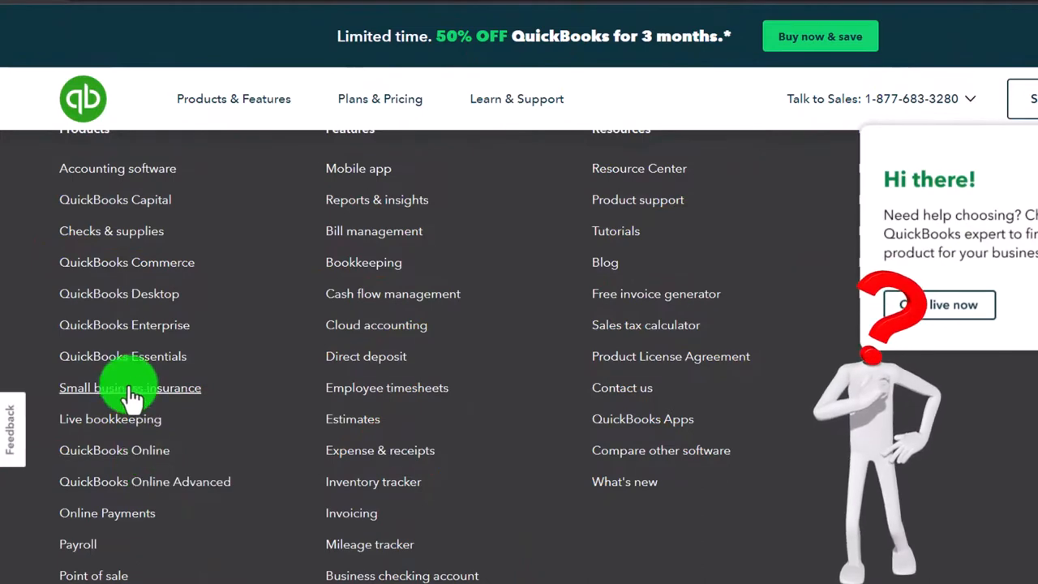
{"action": "mouse_move", "coordinate": [118, 294]}
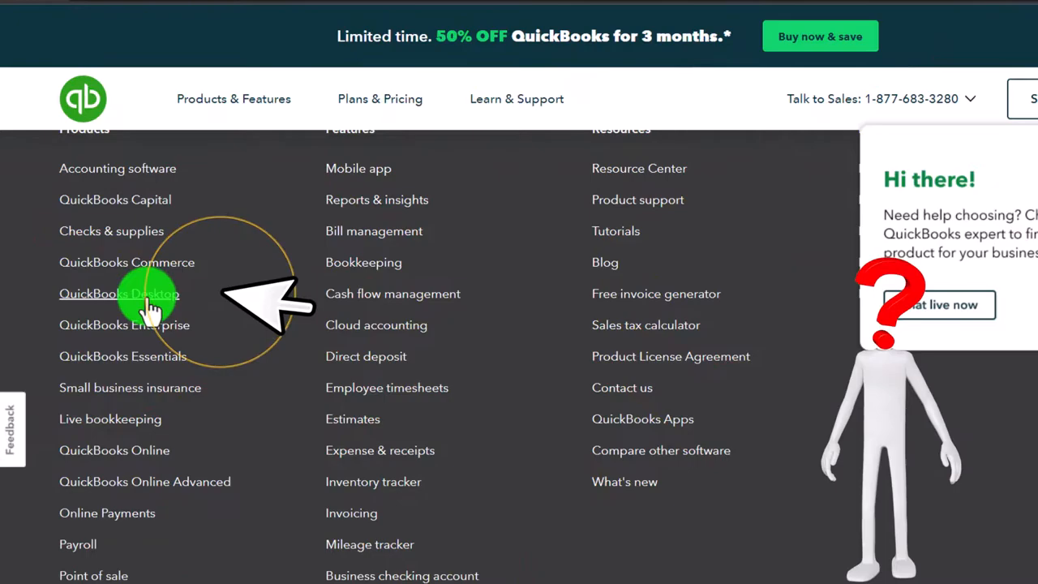
Open the QuickBooks Desktop page pricing Premier Plus 2023 at $799/yr, Enterprise 23.0 and Online.
{"action": "left_click", "coordinate": [119, 294]}
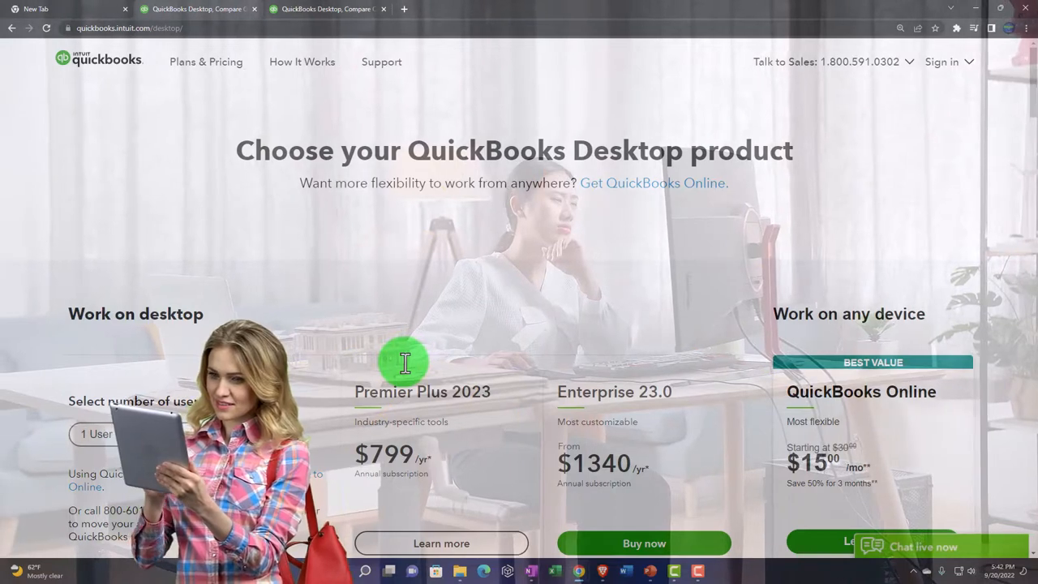
{"action": "mouse_move", "coordinate": [69, 12]}
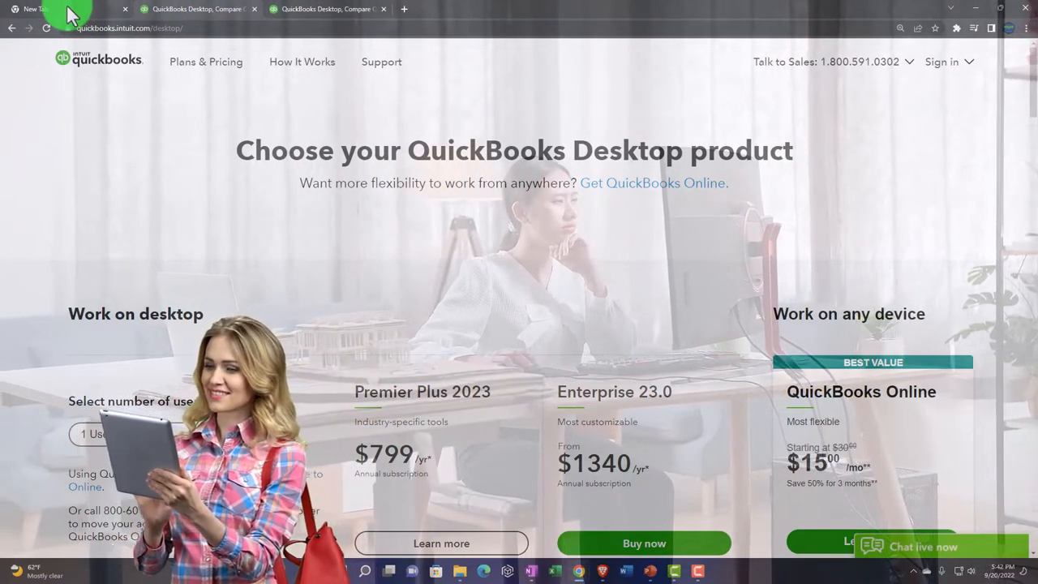
Search Google in the new tab for 'quickbooks desktop free trial'.
{"action": "left_click", "coordinate": [65, 9]}
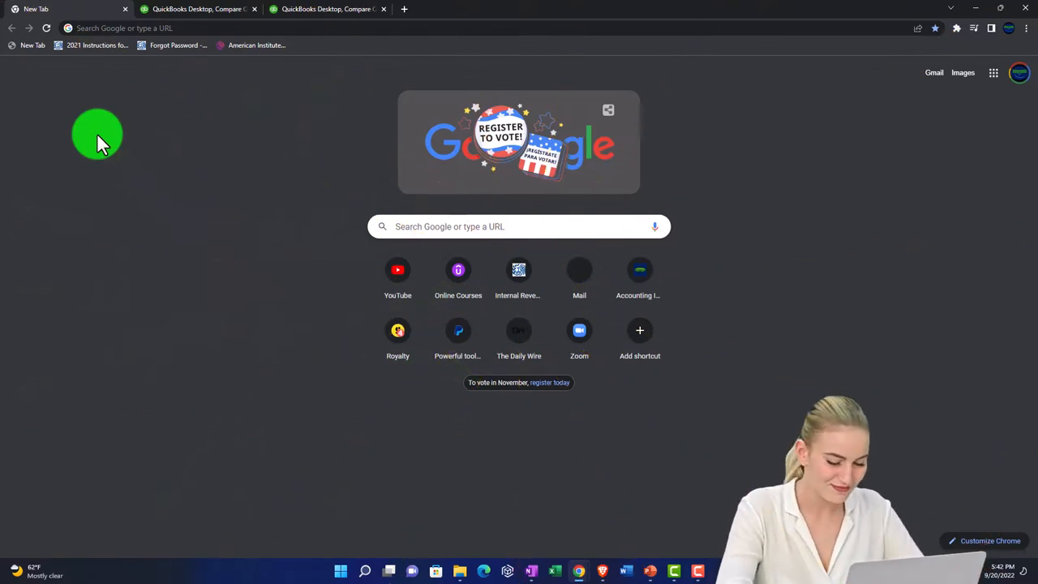
{"action": "left_click", "coordinate": [519, 226]}
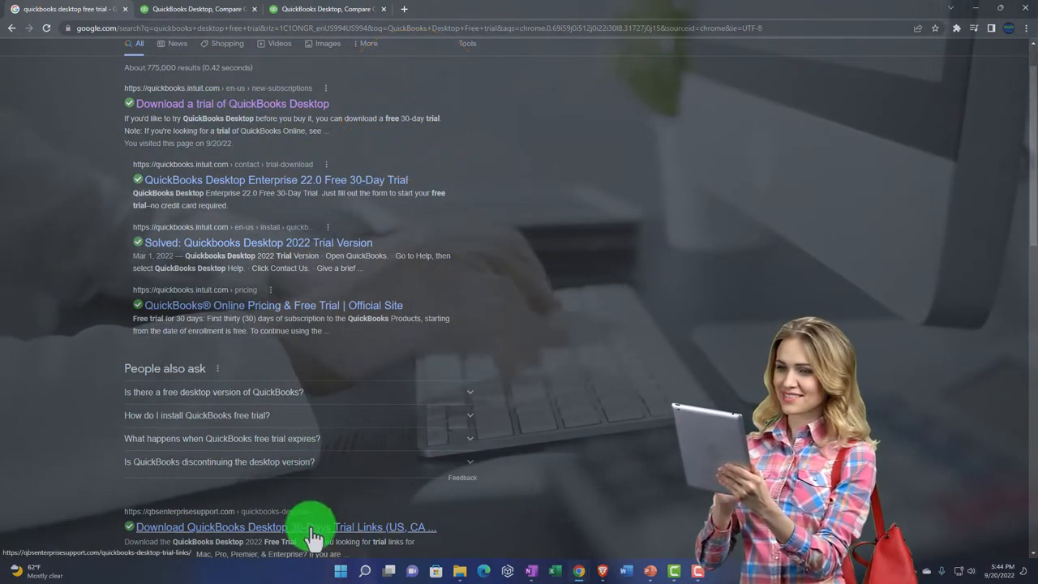
{"action": "mouse_move", "coordinate": [231, 104]}
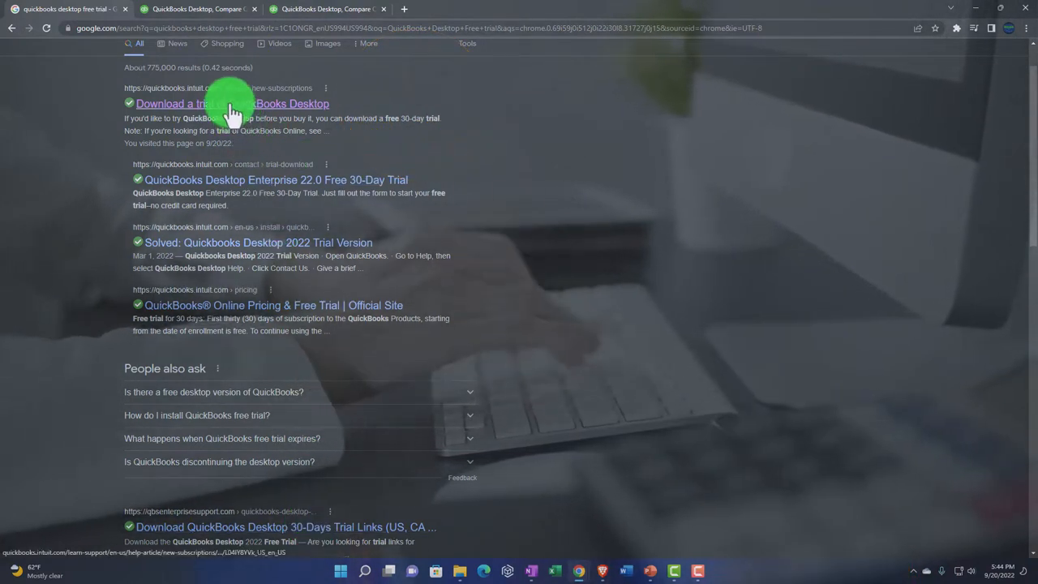
Open the 'Download a trial of QuickBooks Desktop' article and review its Enterprise and Mac trial files.
{"action": "left_click", "coordinate": [232, 103]}
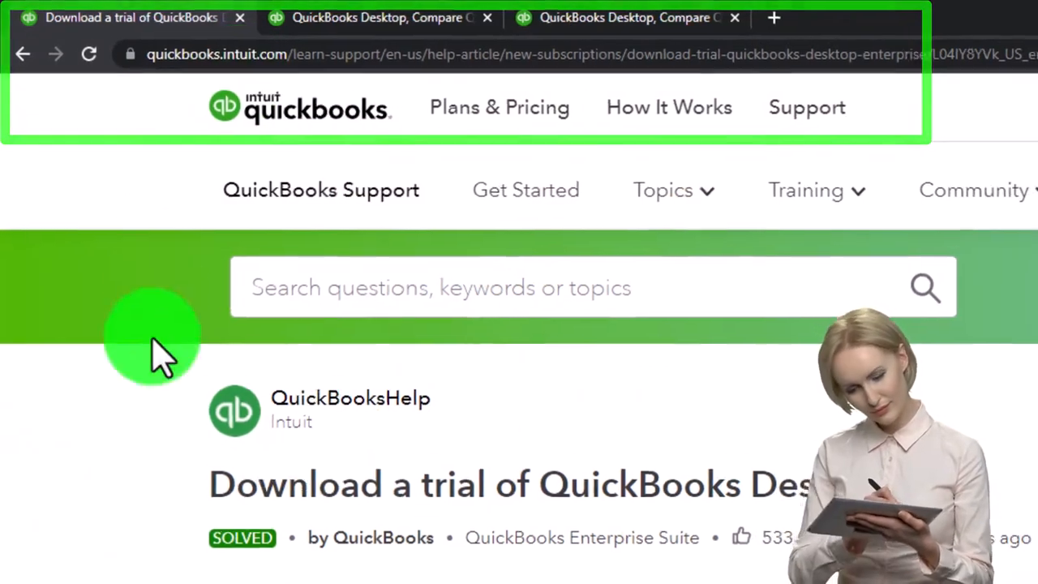
{"action": "scroll", "scroll_direction": "down", "scroll_amount": 3}
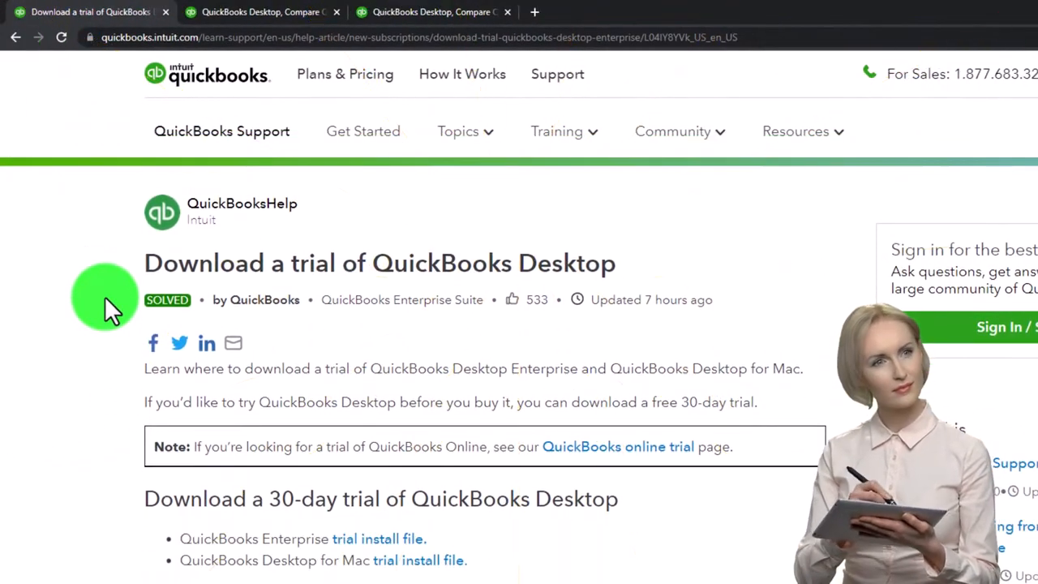
{"action": "scroll", "scroll_direction": "down", "scroll_amount": 3}
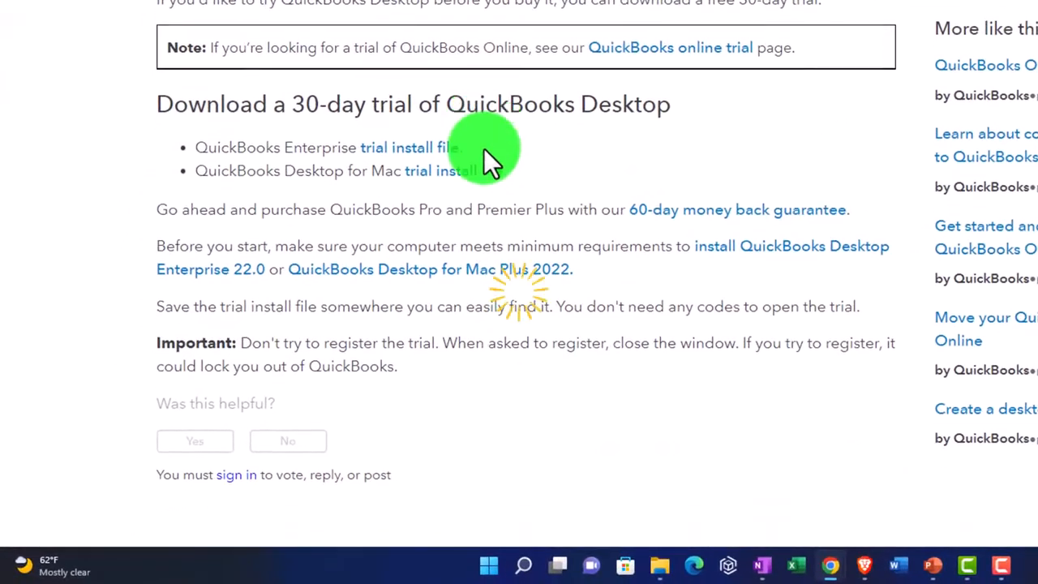
{"action": "scroll", "scroll_direction": "down", "scroll_amount": 3}
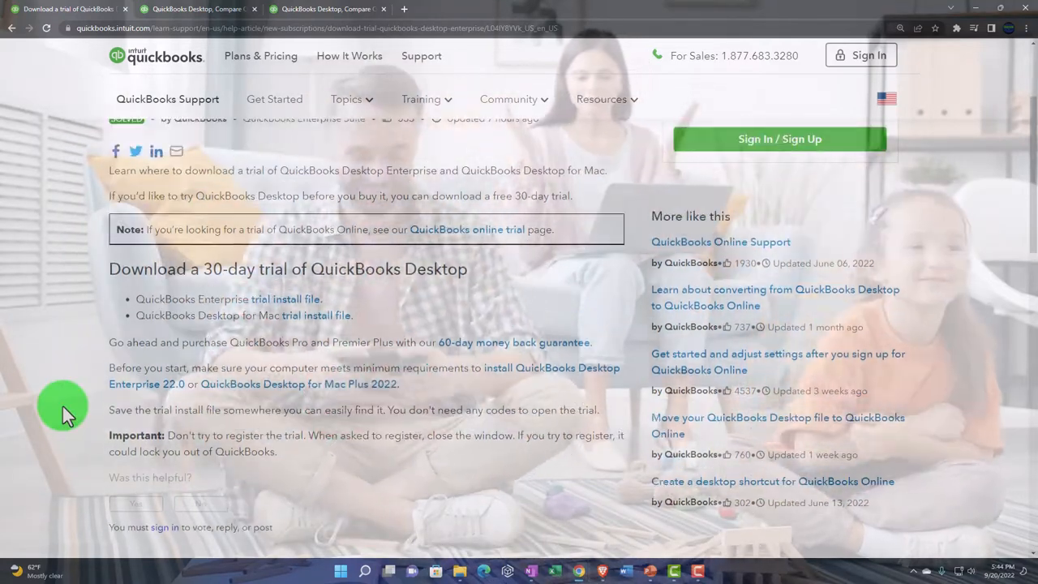
{"action": "scroll", "scroll_direction": "up", "scroll_amount": 3}
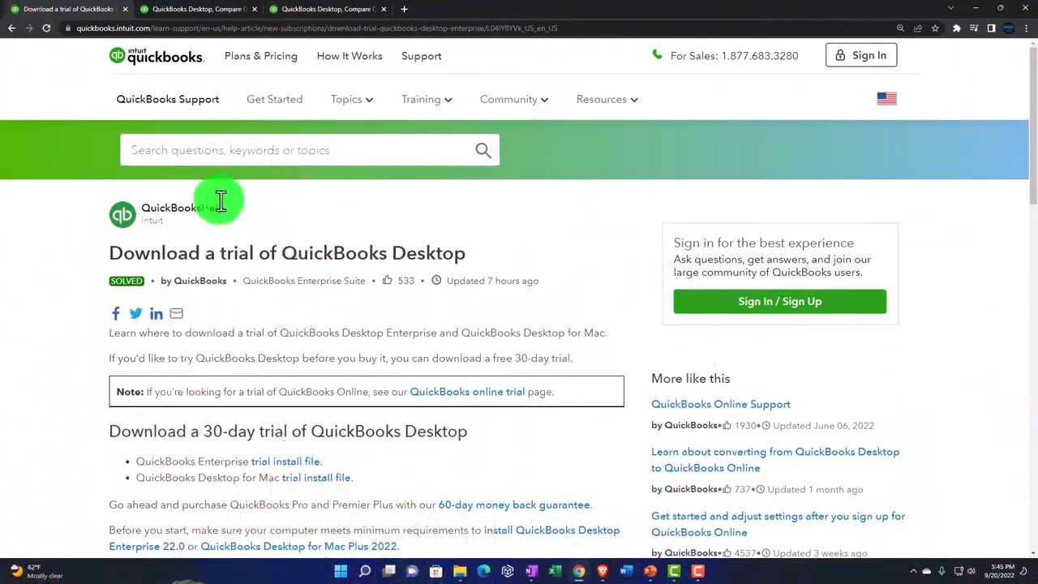
Return to the QuickBooks Desktop comparison tab and view the Premier Plus 2023 and Enterprise 23.0 cards.
{"action": "left_click", "coordinate": [199, 9]}
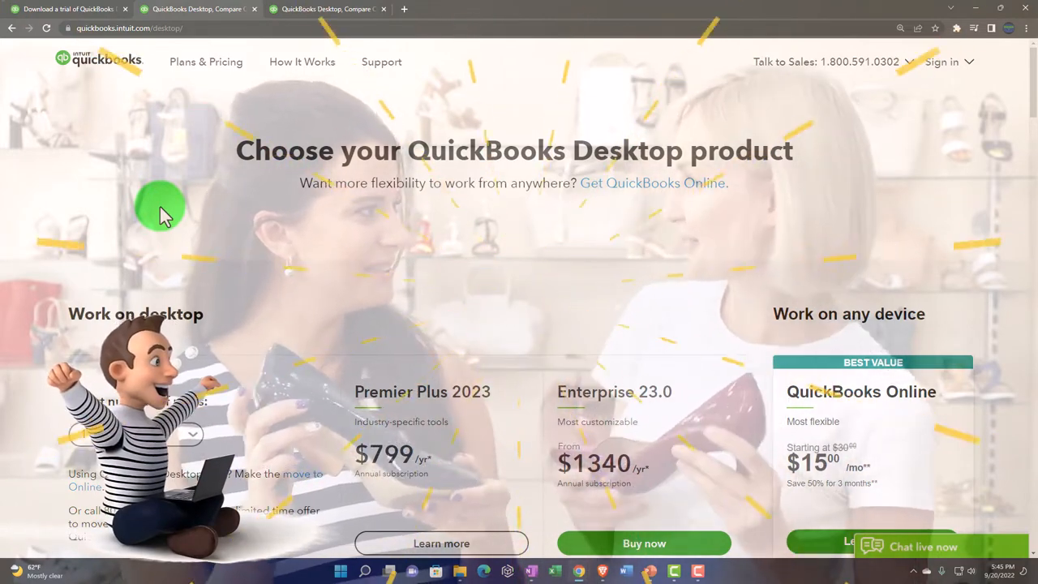
{"action": "scroll", "scroll_direction": "down", "scroll_amount": 3}
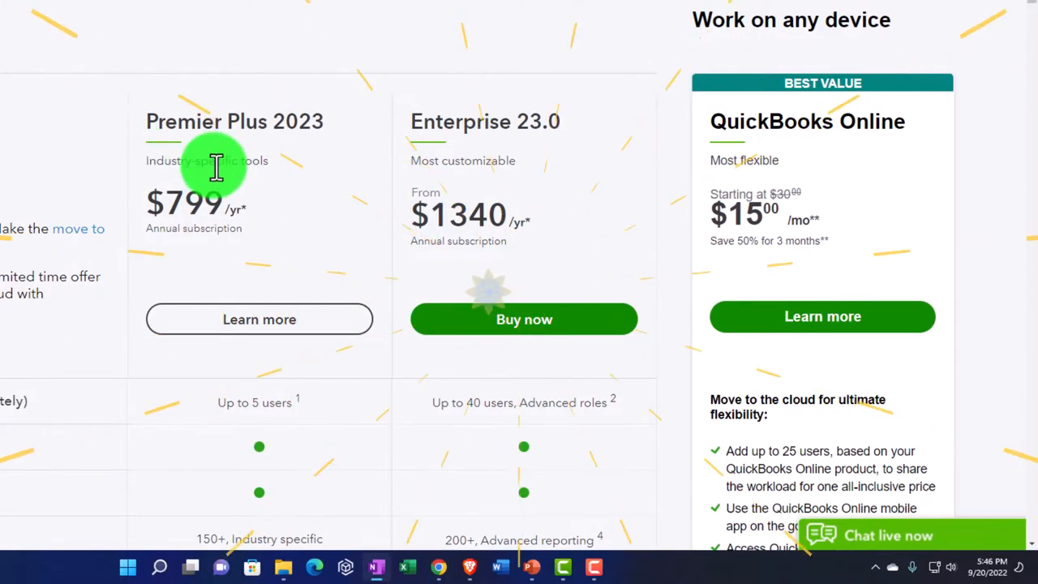
{"action": "scroll", "scroll_direction": "up", "scroll_amount": 3}
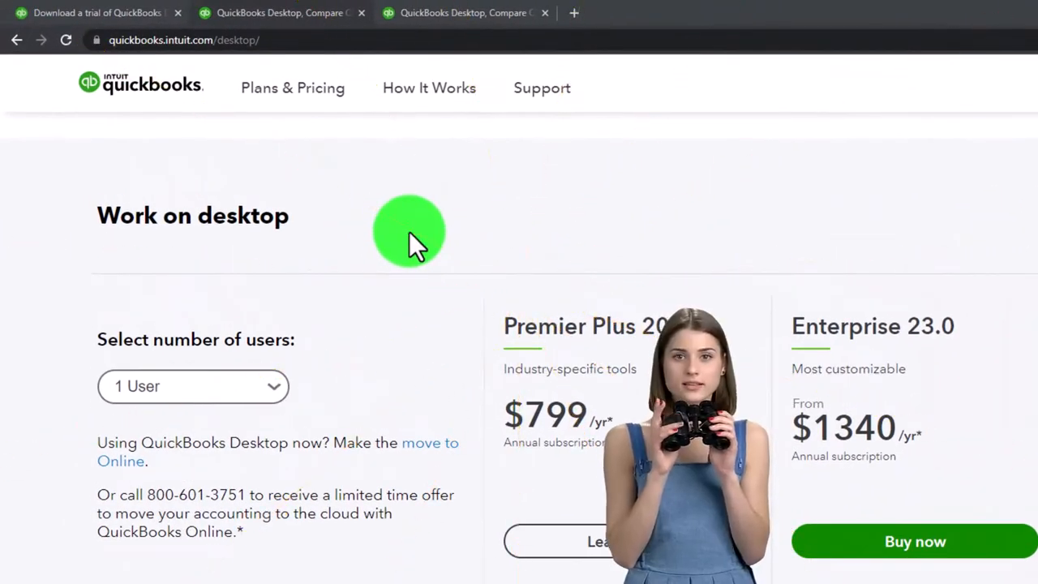
{"action": "scroll", "scroll_direction": "down", "scroll_amount": 3}
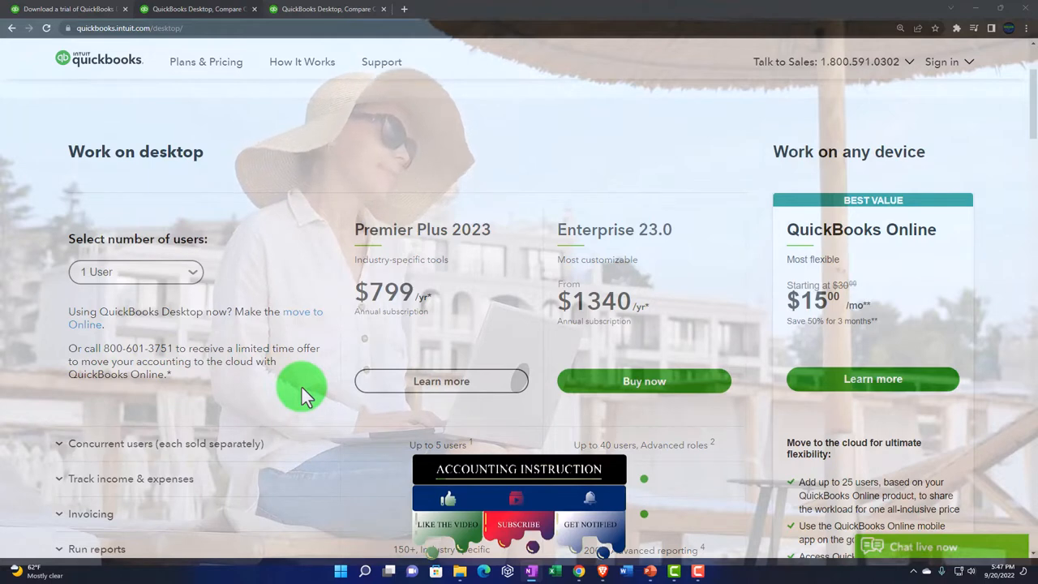
{"action": "mouse_move", "coordinate": [531, 478]}
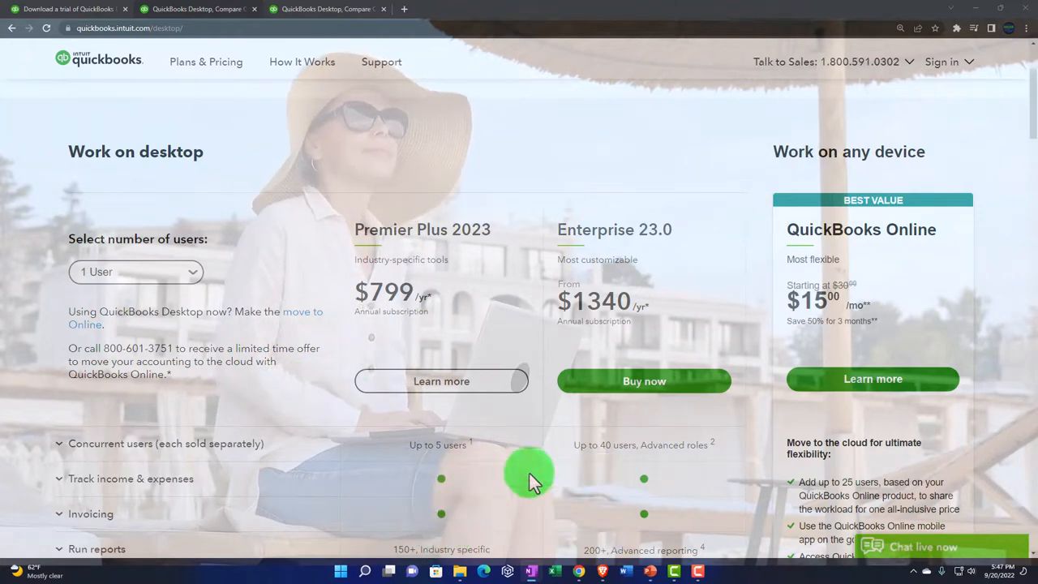
{"action": "mouse_move", "coordinate": [341, 406]}
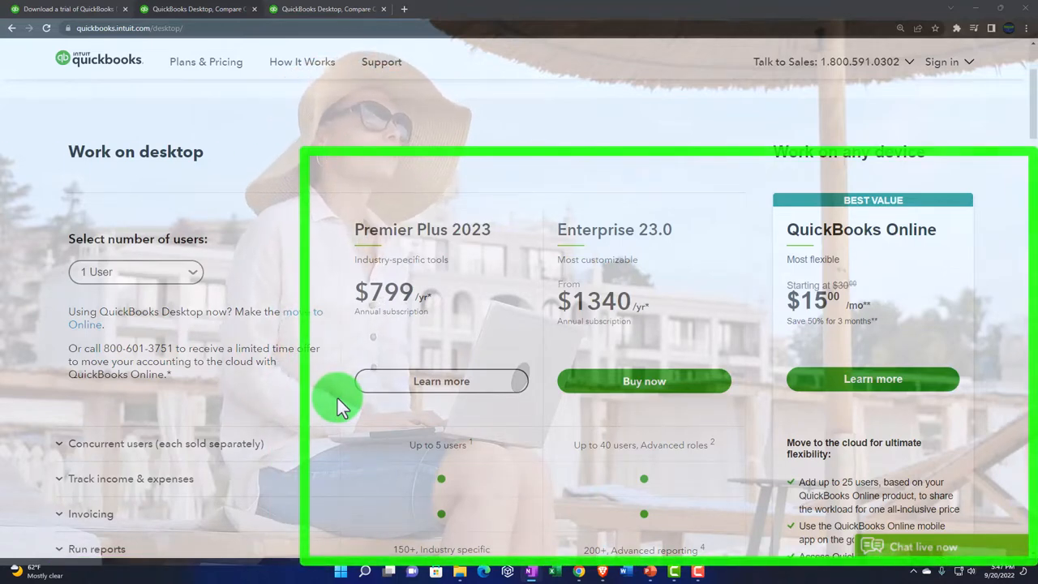
{"action": "mouse_move", "coordinate": [864, 267]}
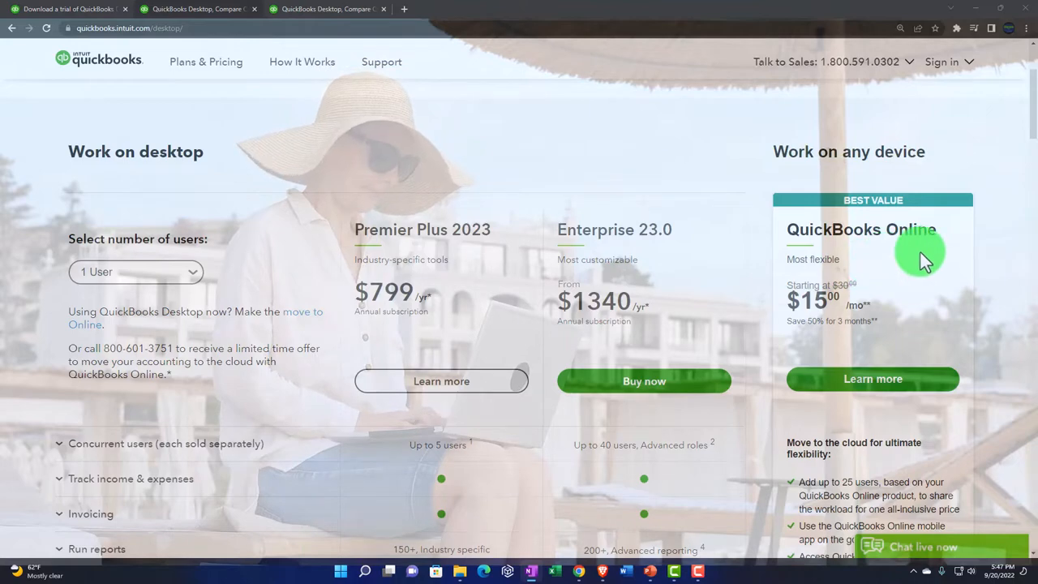
{"action": "scroll", "scroll_direction": "down", "scroll_amount": 3}
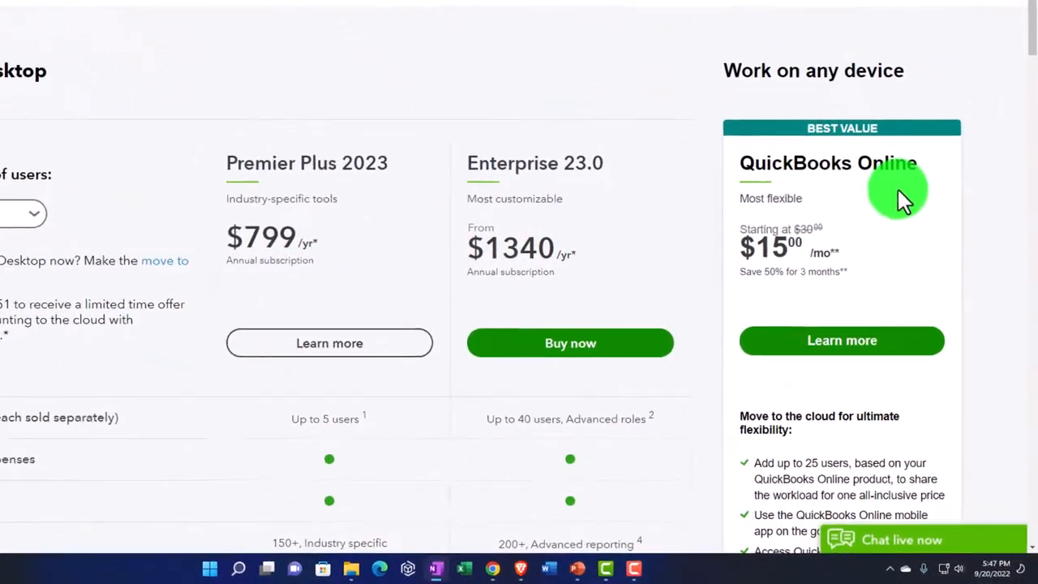
{"action": "scroll", "scroll_direction": "down", "scroll_amount": 3}
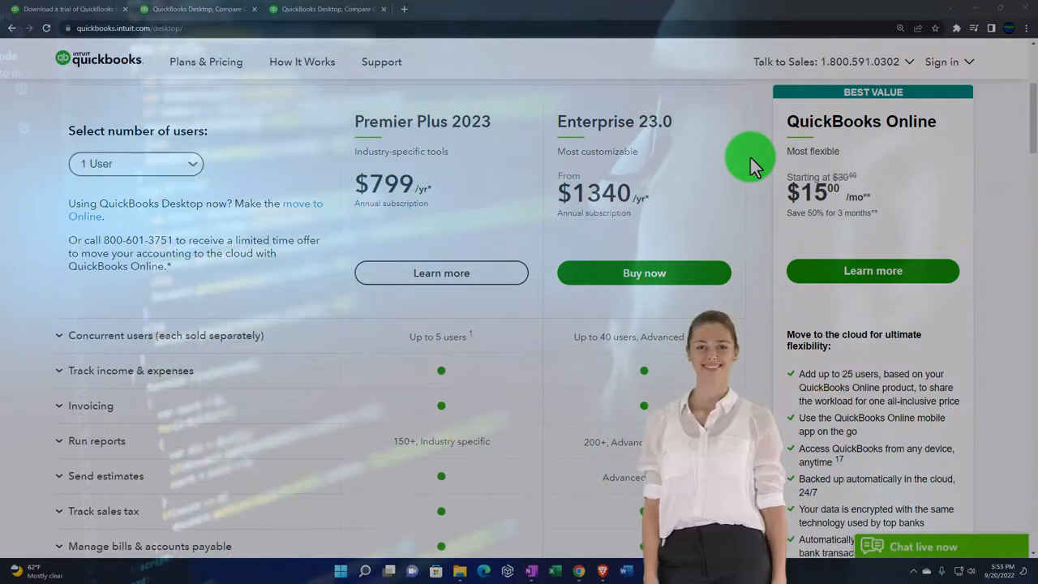
{"action": "mouse_move", "coordinate": [495, 97]}
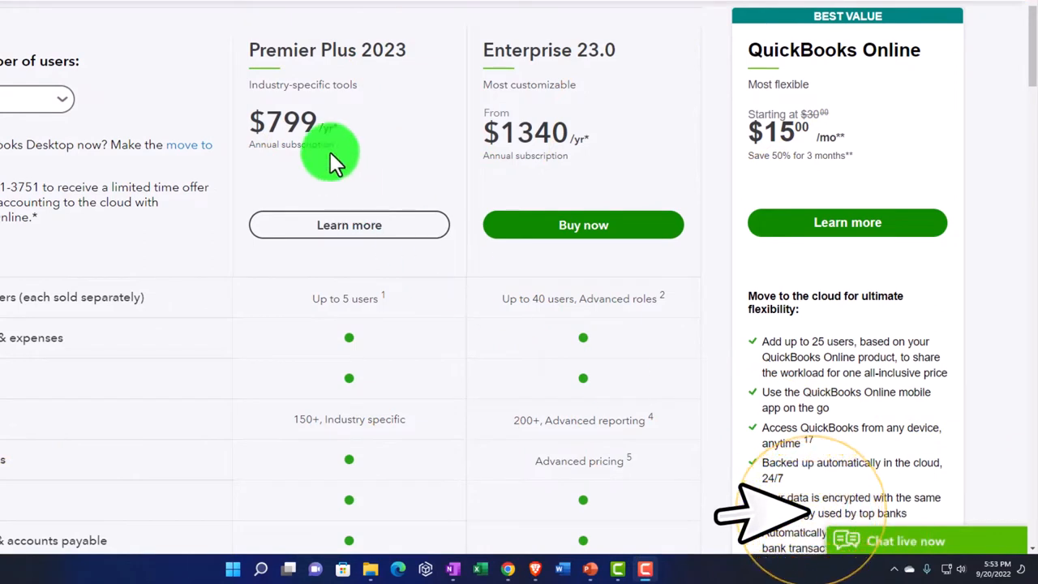
{"action": "mouse_move", "coordinate": [349, 121]}
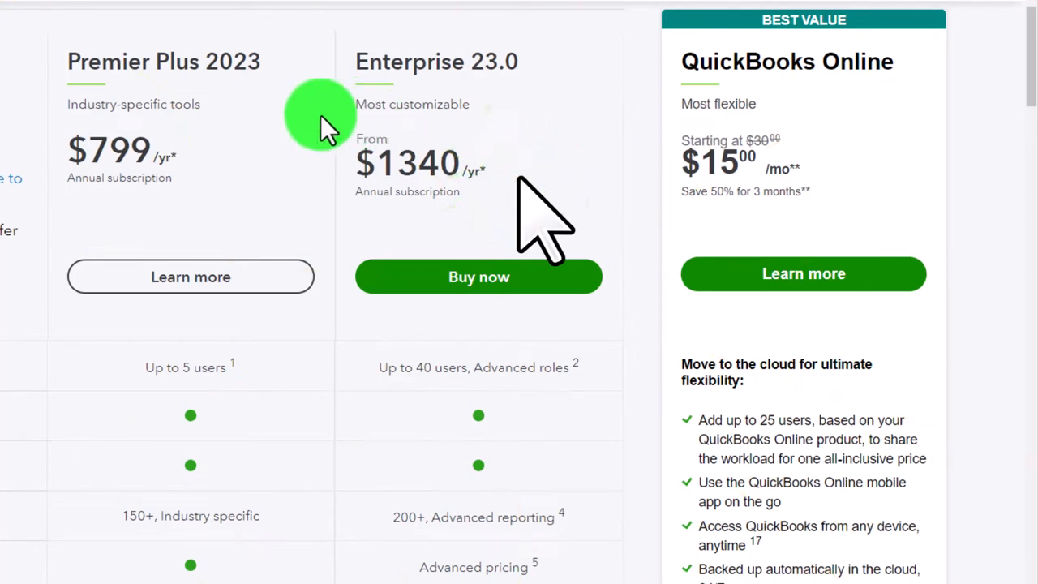
{"action": "scroll", "scroll_direction": "down", "scroll_amount": 3}
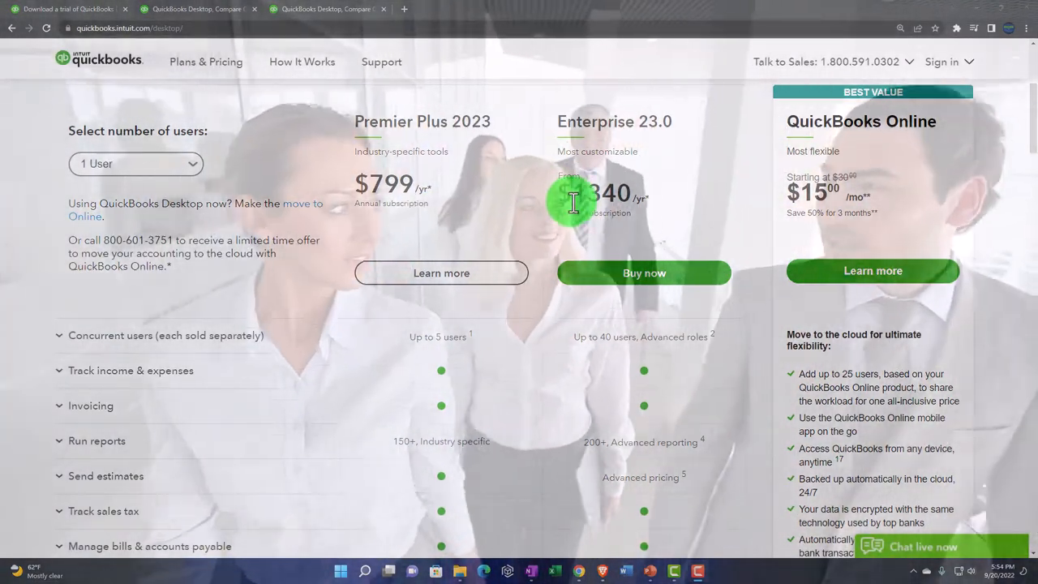
{"action": "scroll", "scroll_direction": "down", "scroll_amount": 3}
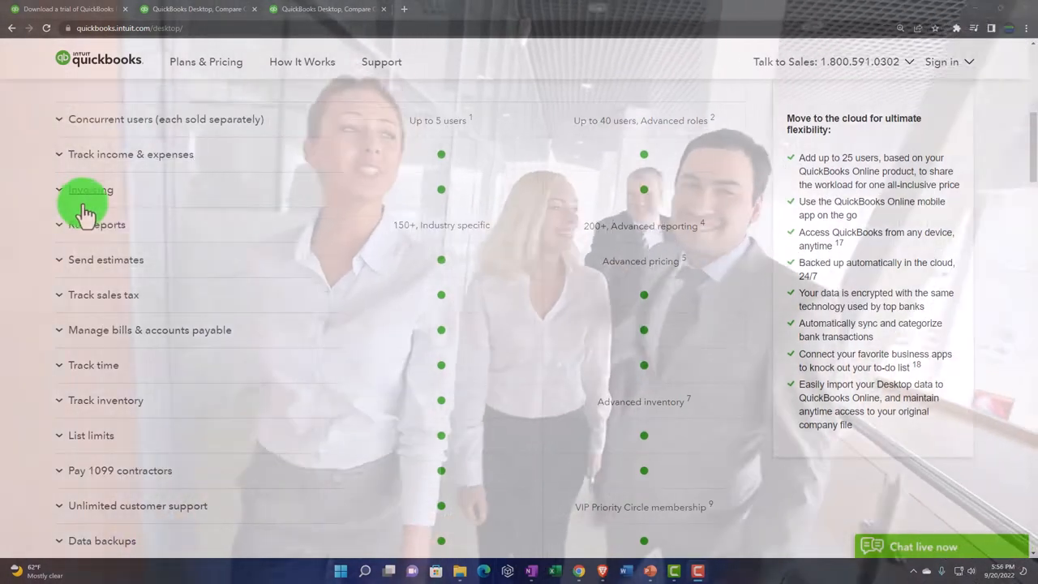
{"action": "left_click", "coordinate": [90, 190]}
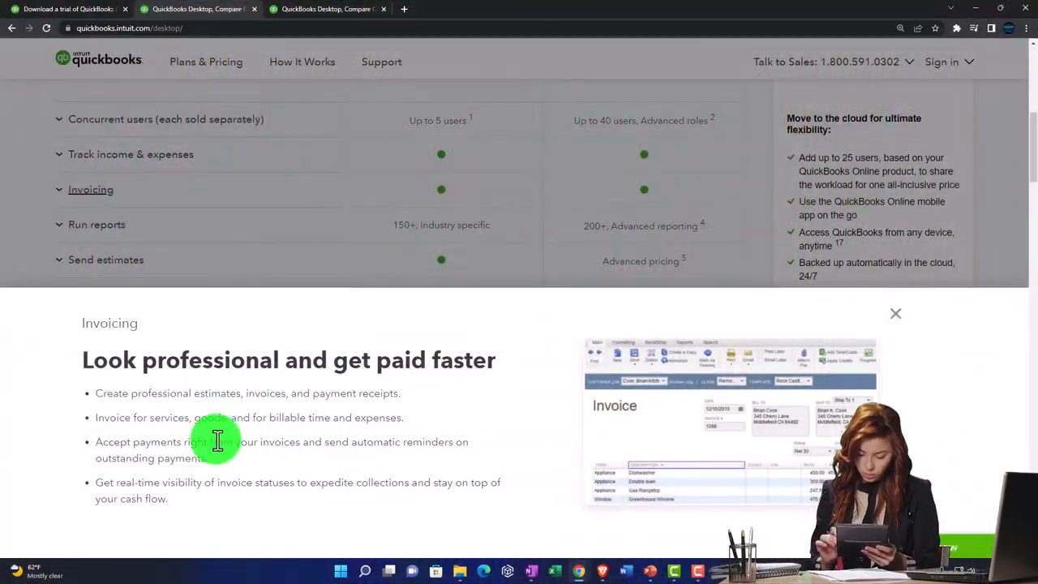
{"action": "mouse_move", "coordinate": [278, 439]}
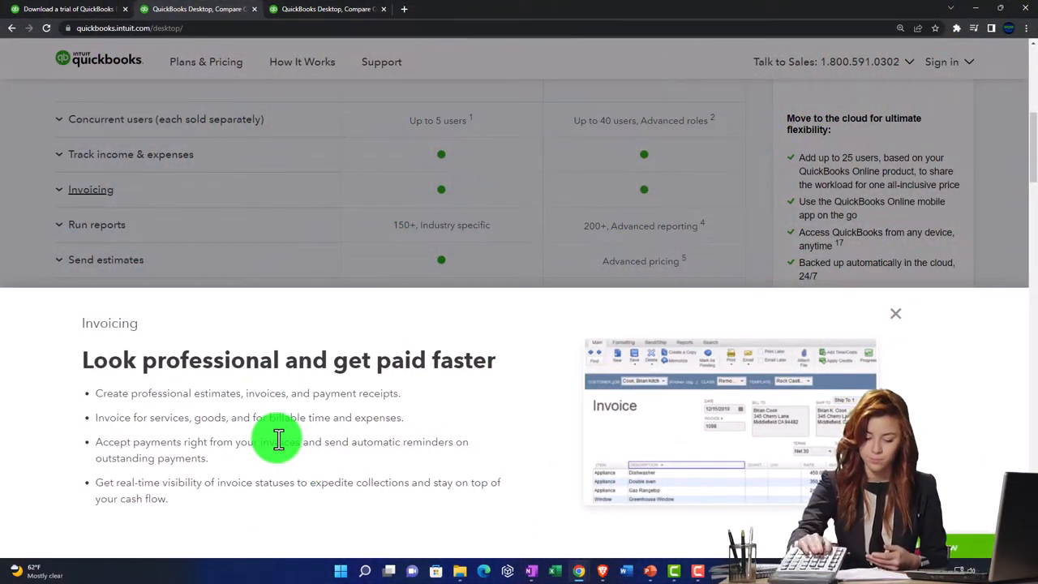
{"action": "left_click", "coordinate": [895, 313]}
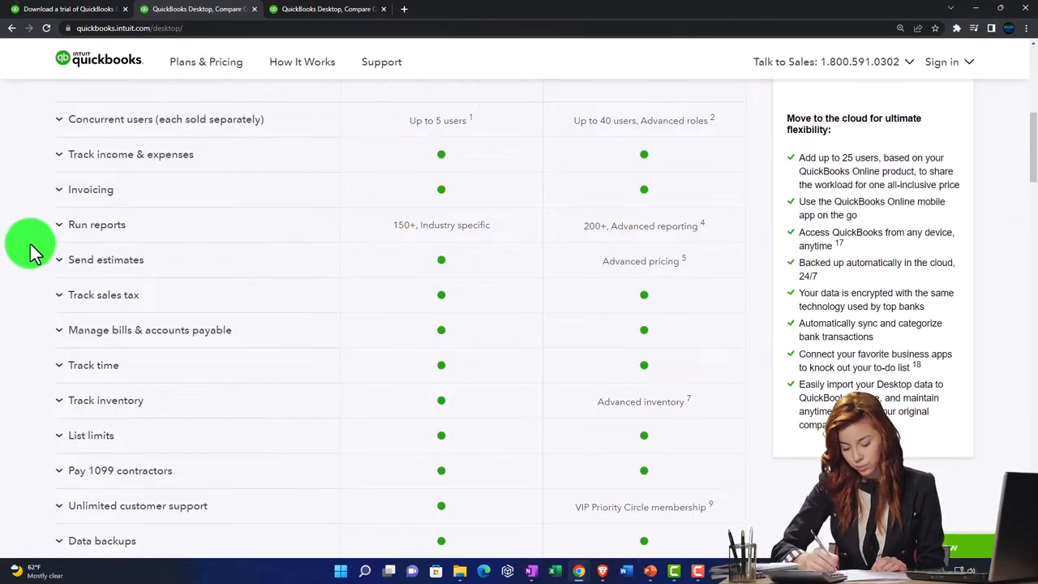
Scroll past the price boxes to the feature rows from Track income & expenses to Forecasting.
{"action": "left_click", "coordinate": [96, 224]}
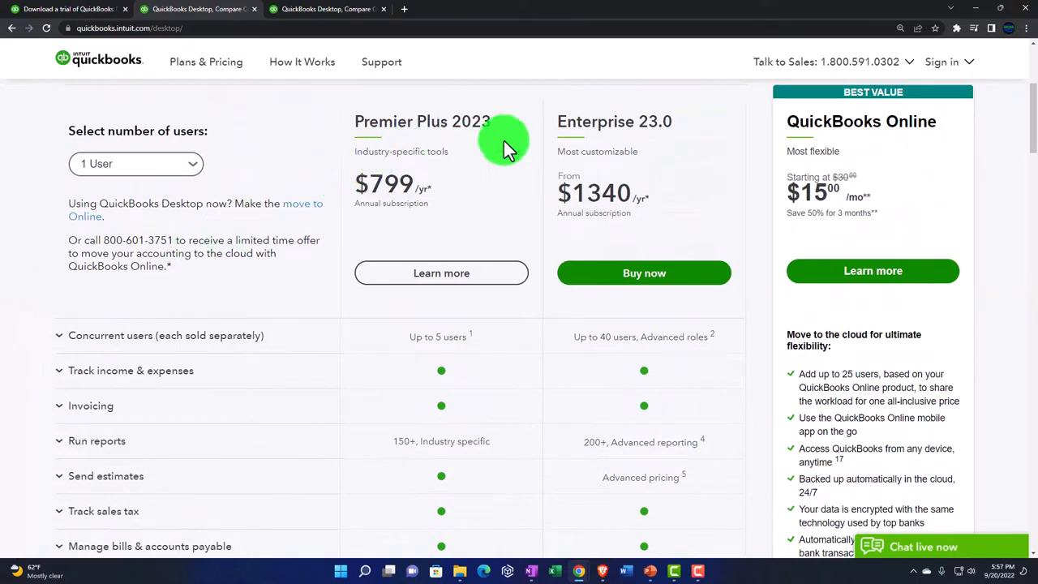
{"action": "scroll", "scroll_direction": "down", "scroll_amount": 3}
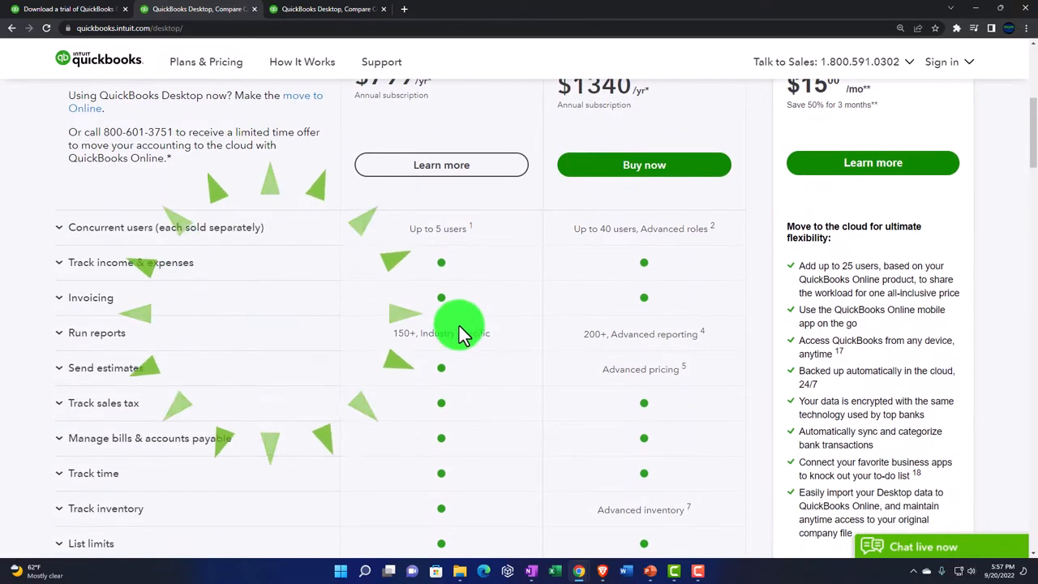
{"action": "scroll", "scroll_direction": "down", "scroll_amount": 3}
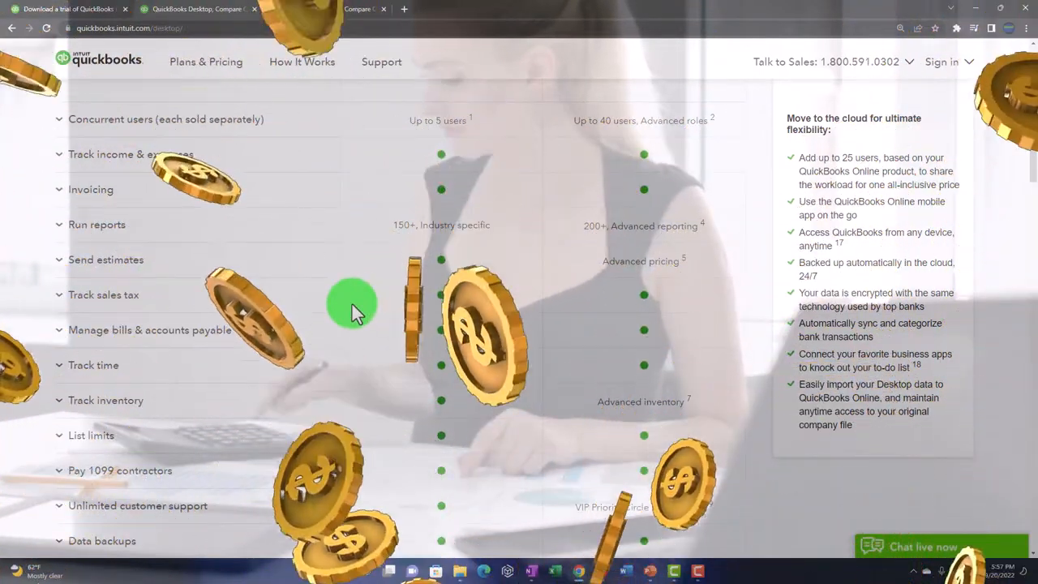
{"action": "scroll", "scroll_direction": "down", "scroll_amount": 3}
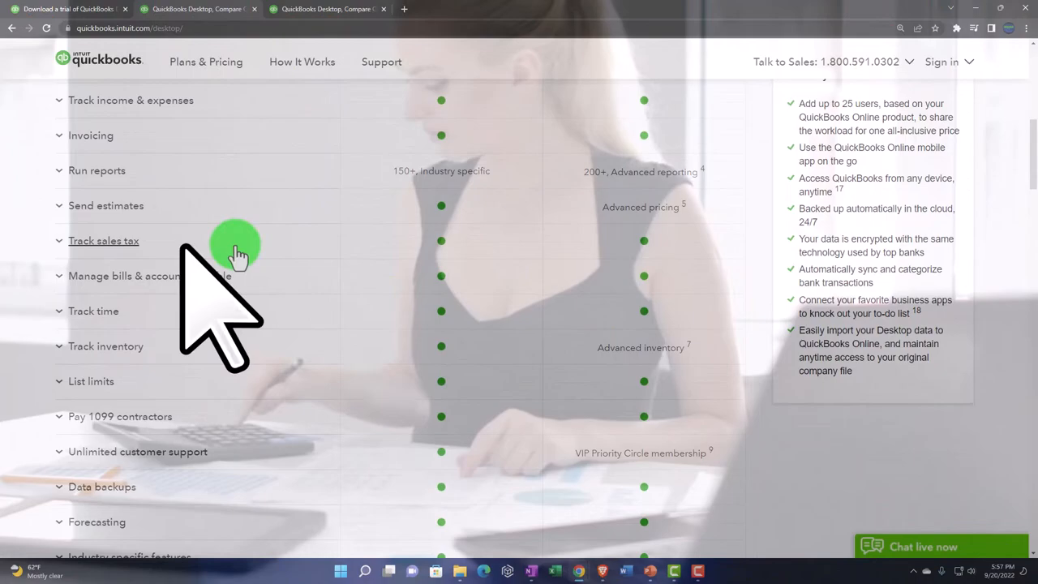
{"action": "scroll", "scroll_direction": "down", "scroll_amount": 3}
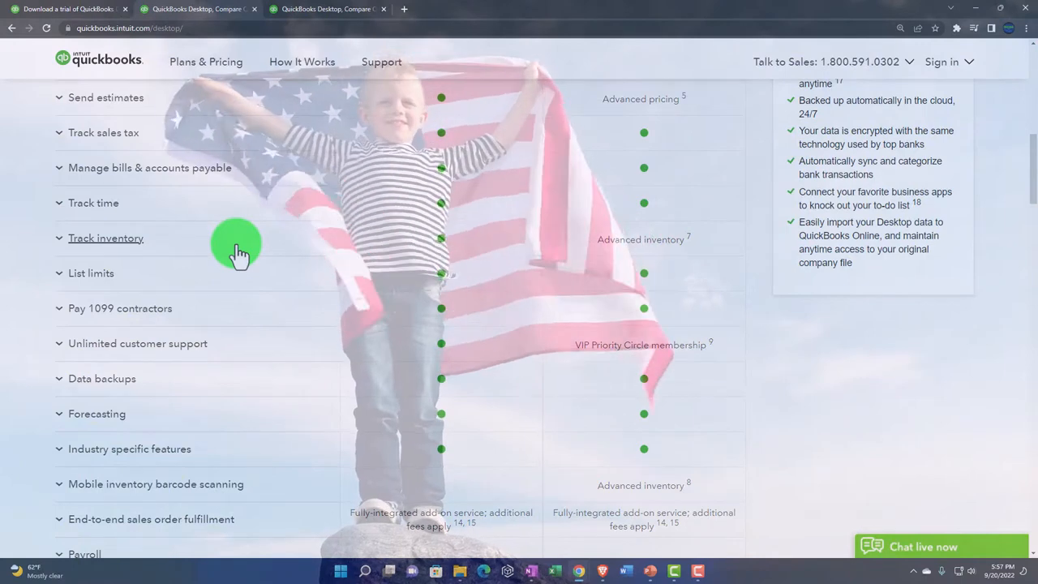
{"action": "mouse_move", "coordinate": [212, 146]}
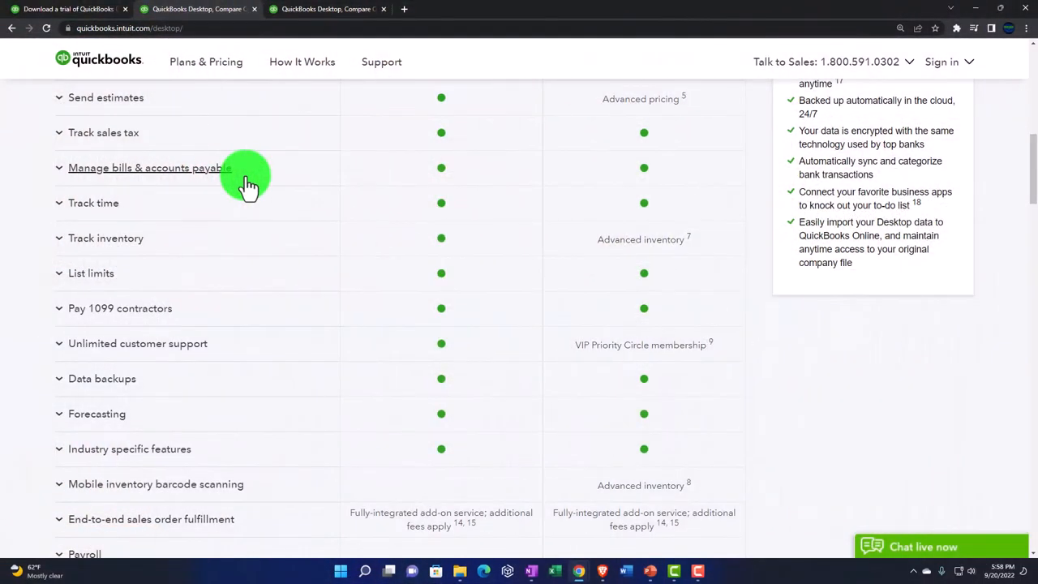
Select the Manage bills & accounts payable row among the Send estimates to Payroll rows.
{"action": "left_click", "coordinate": [247, 182]}
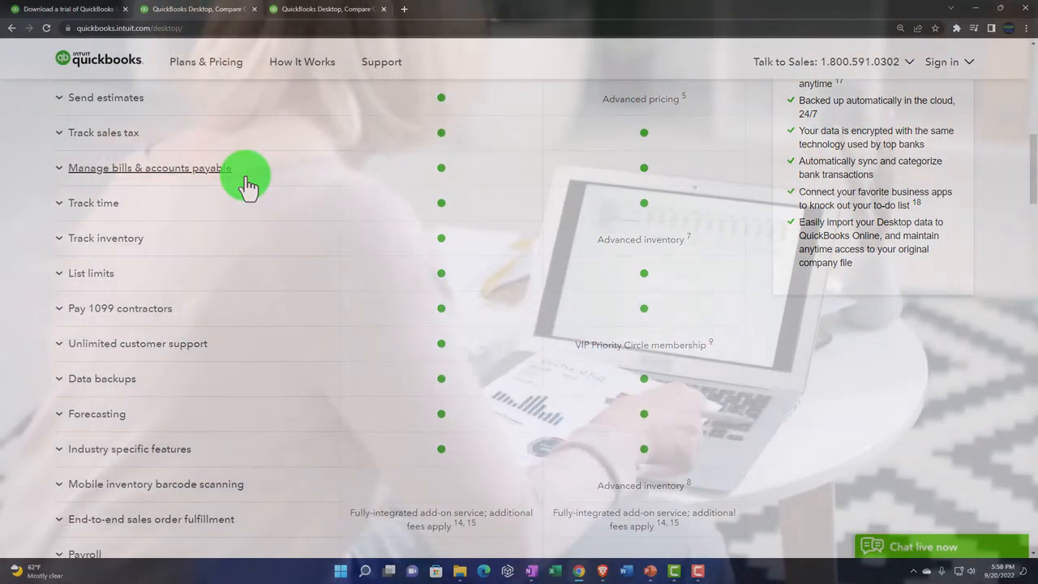
{"action": "mouse_move", "coordinate": [238, 211]}
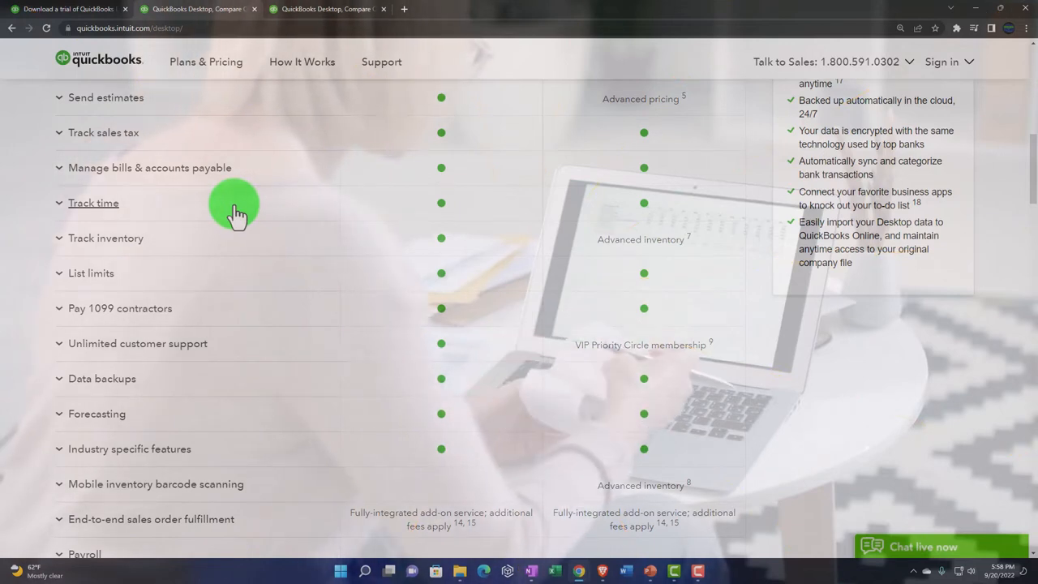
Scroll to the final rows: Payroll and the QuickBooks Enterprise with cloud access add-on.
{"action": "scroll", "scroll_direction": "down", "scroll_amount": 3}
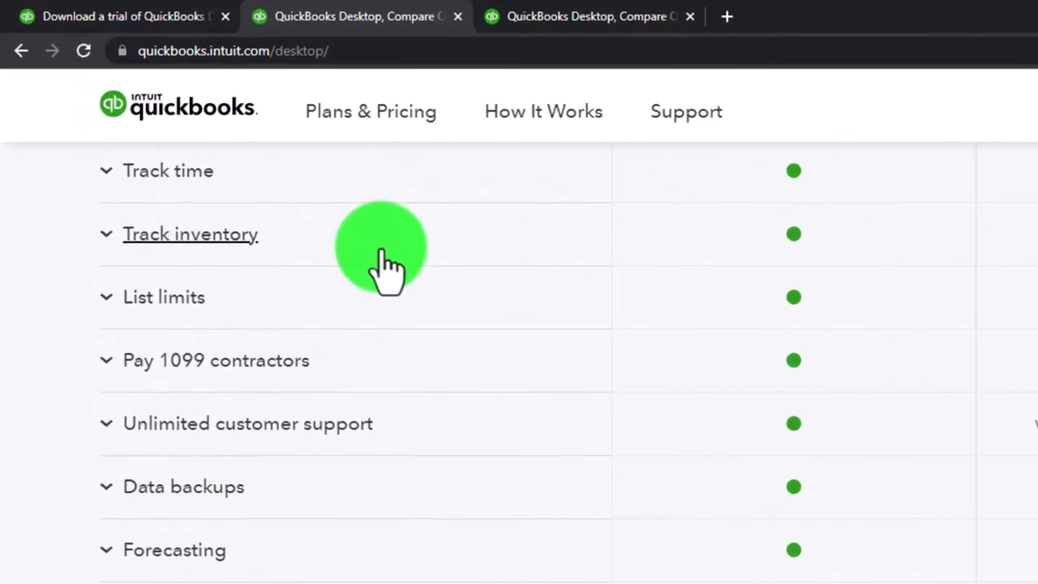
{"action": "scroll", "scroll_direction": "down", "scroll_amount": 3}
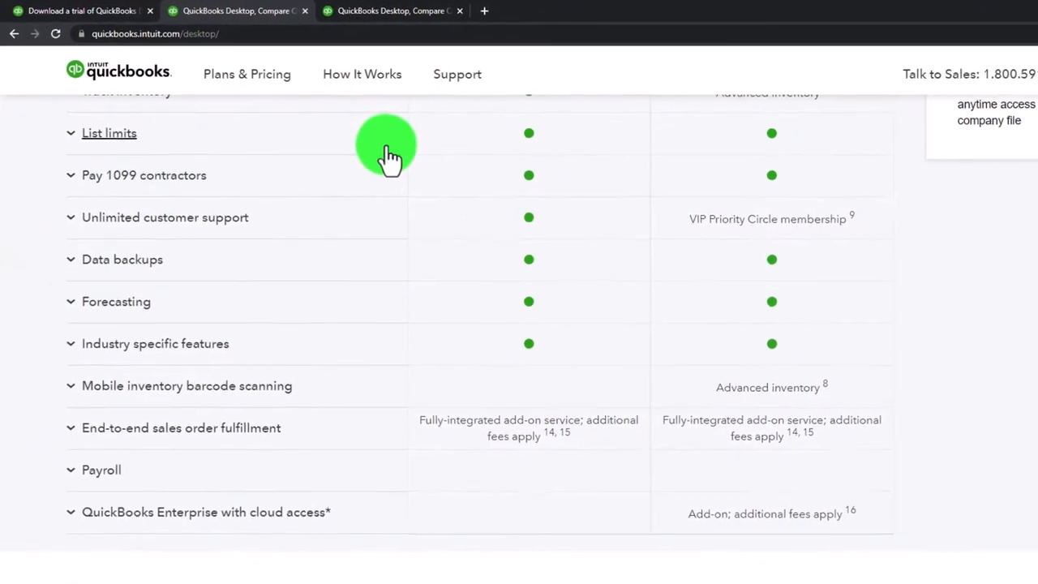
Scroll past the table's end to the 'More QuickBooks Desktop products and services' heading.
{"action": "scroll", "scroll_direction": "down", "scroll_amount": 3}
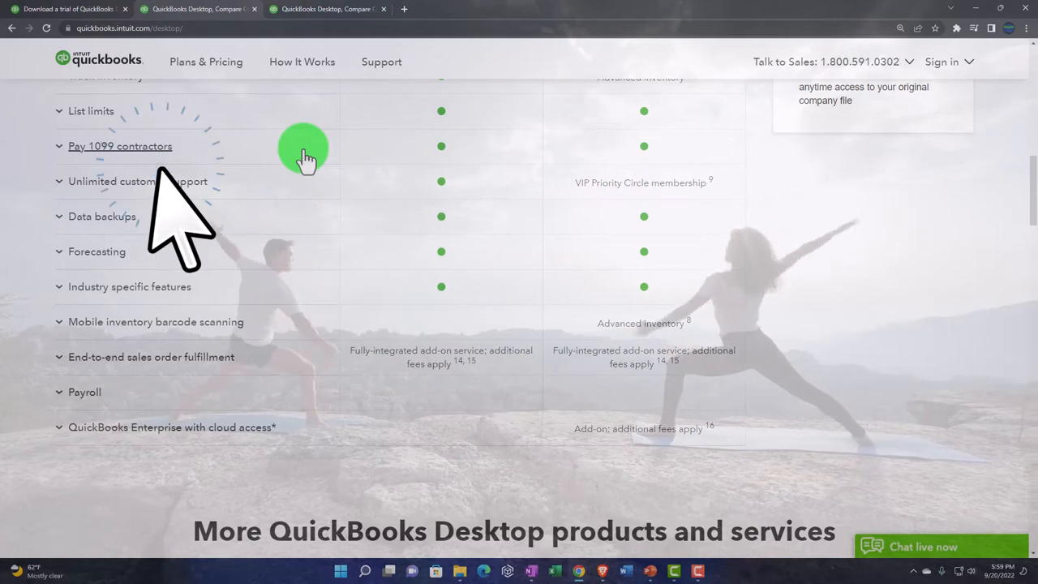
{"action": "scroll", "scroll_direction": "down", "scroll_amount": 3}
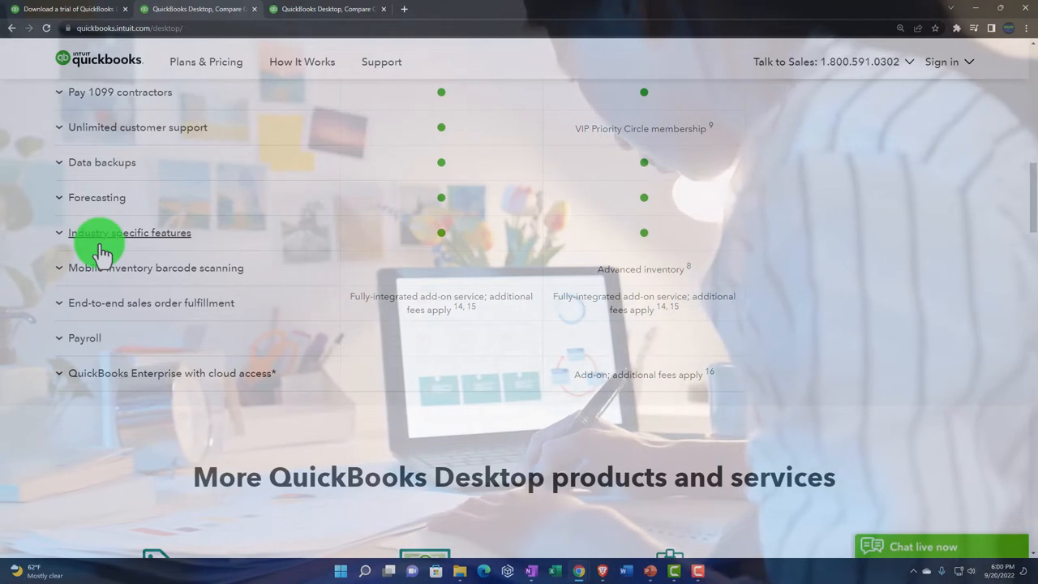
{"action": "mouse_move", "coordinate": [113, 272]}
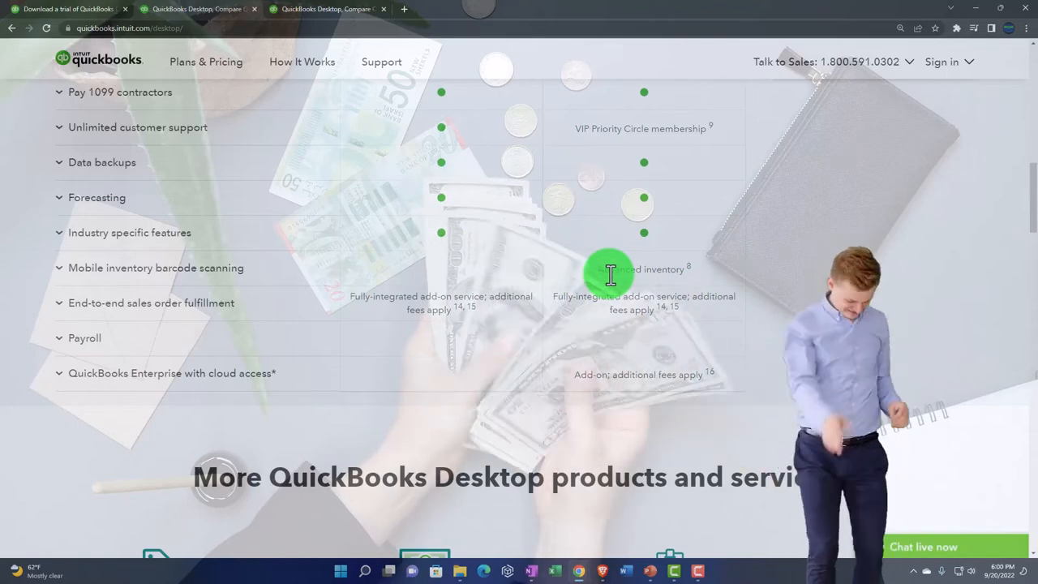
Scroll down slightly until product icons appear under the products and services heading.
{"action": "scroll", "scroll_direction": "down", "scroll_amount": 3}
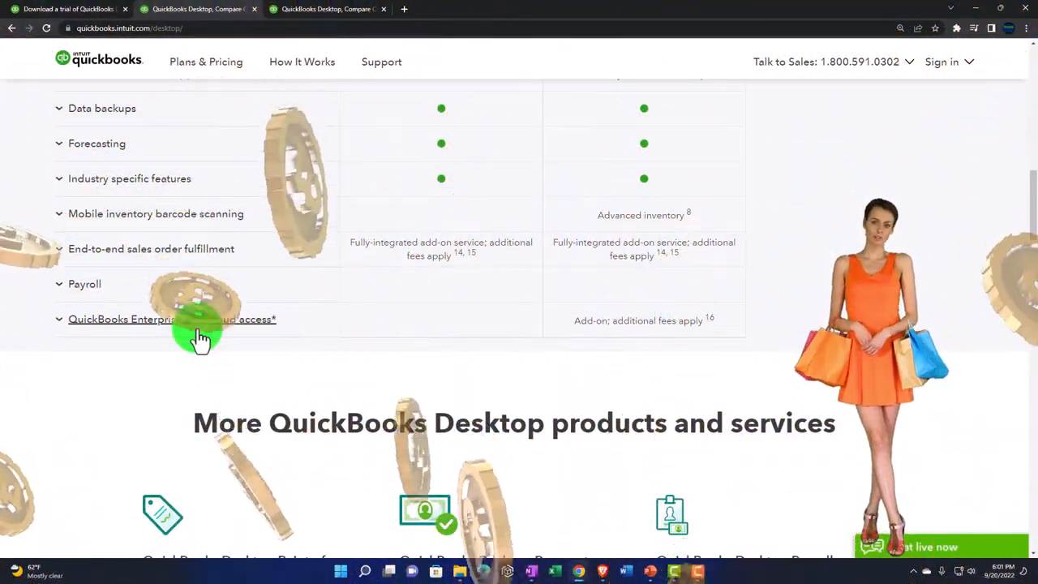
Scroll down to the Point of Sale, Payments and Payroll product cards.
{"action": "scroll", "scroll_direction": "down", "scroll_amount": 3}
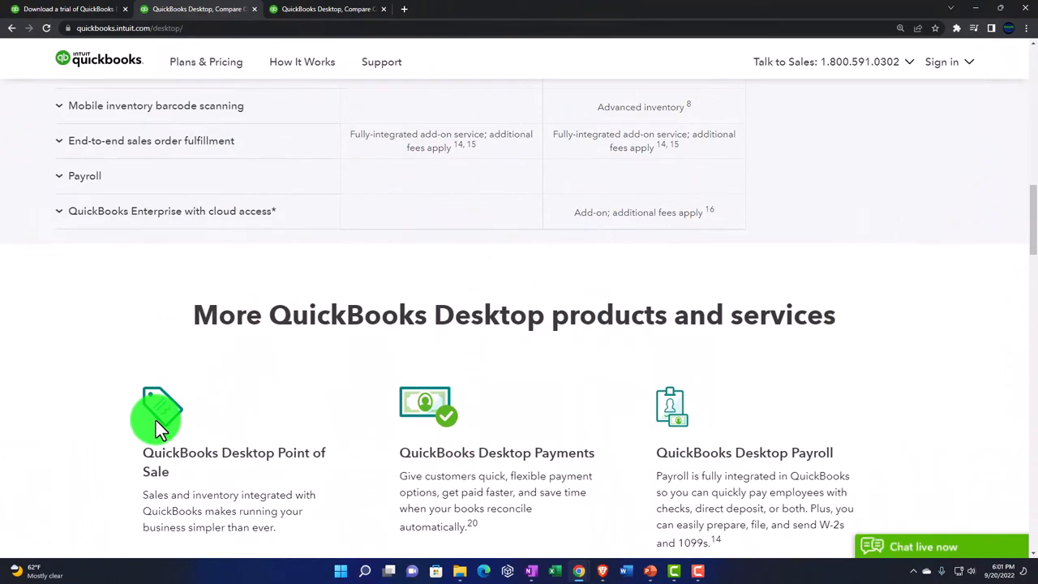
{"action": "mouse_move", "coordinate": [158, 418]}
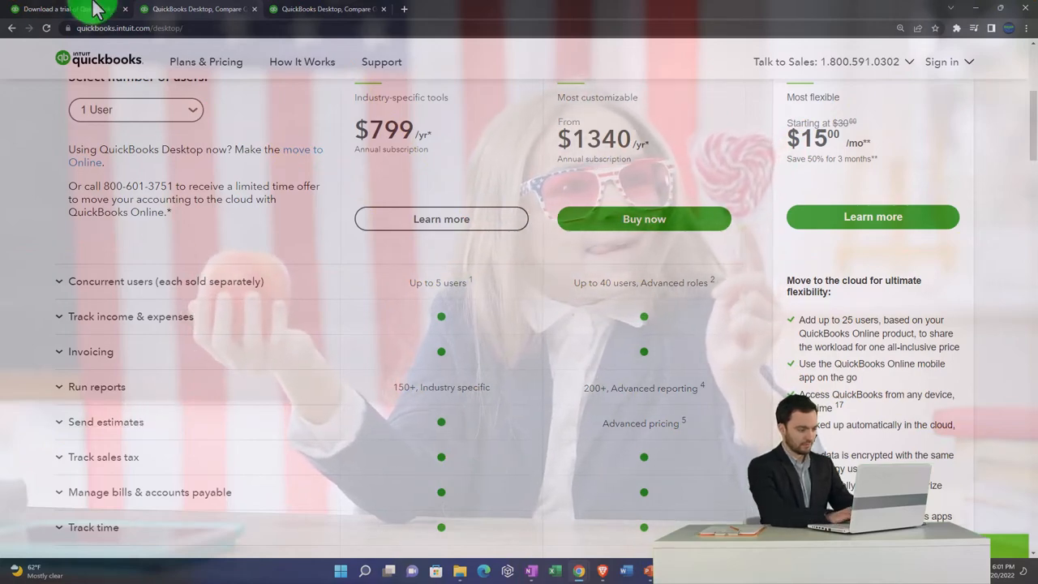
Scroll down from the plan headings through feature rows to Industry specific features.
{"action": "left_click", "coordinate": [65, 8]}
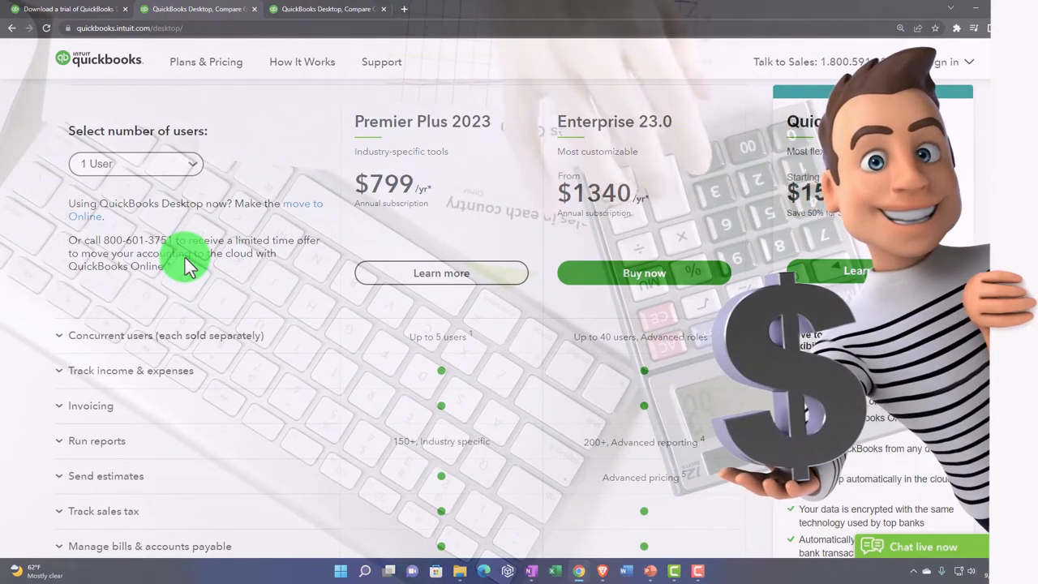
{"action": "scroll", "scroll_direction": "down", "scroll_amount": 3}
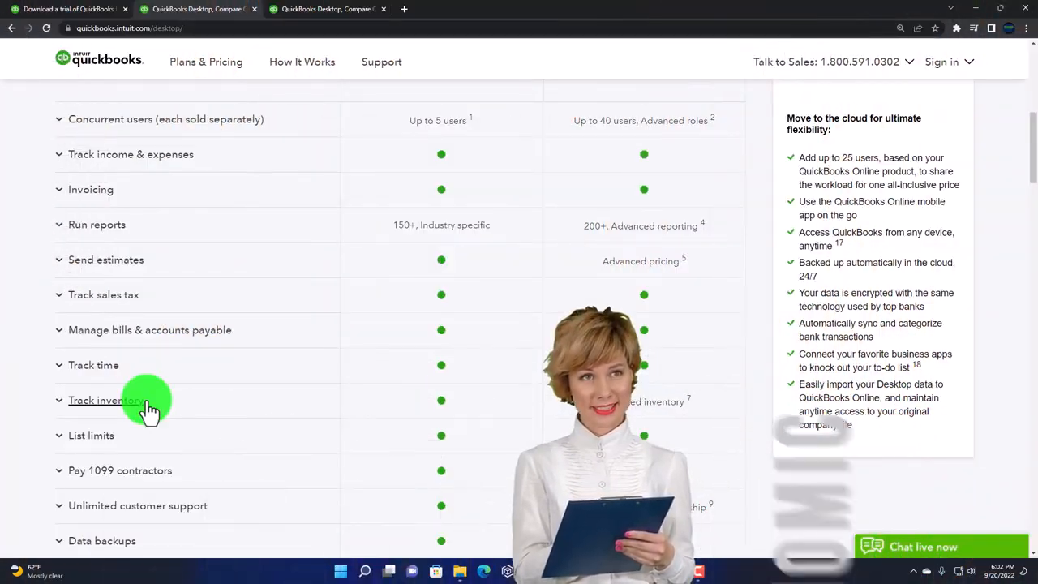
{"action": "scroll", "scroll_direction": "down", "scroll_amount": 3}
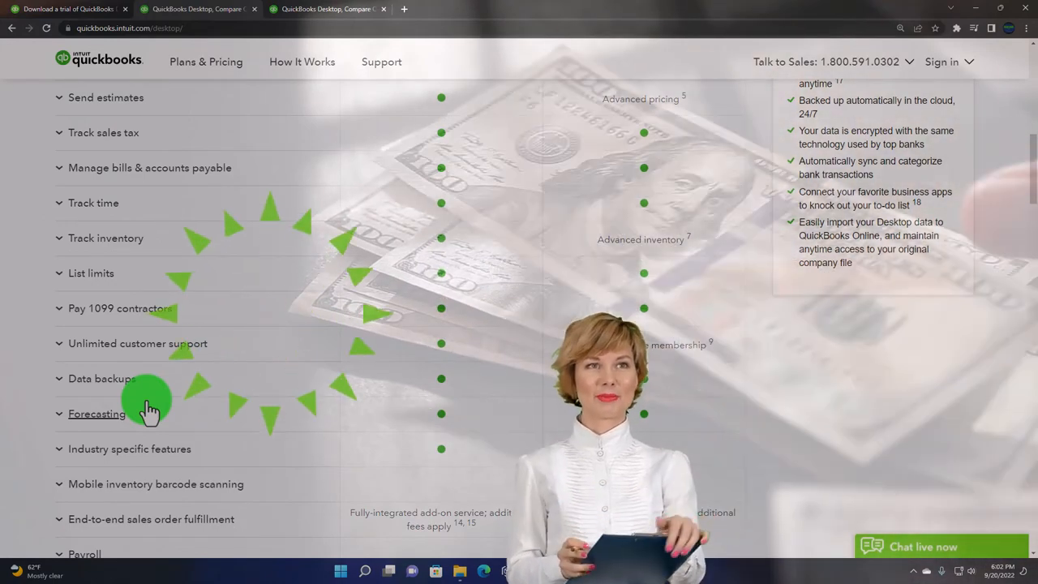
{"action": "scroll", "scroll_direction": "down", "scroll_amount": 3}
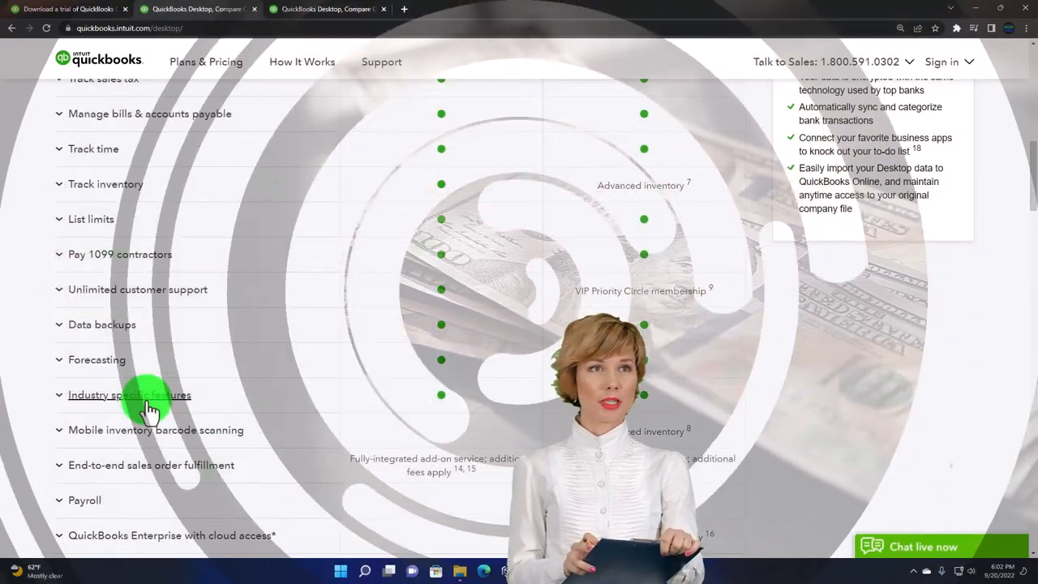